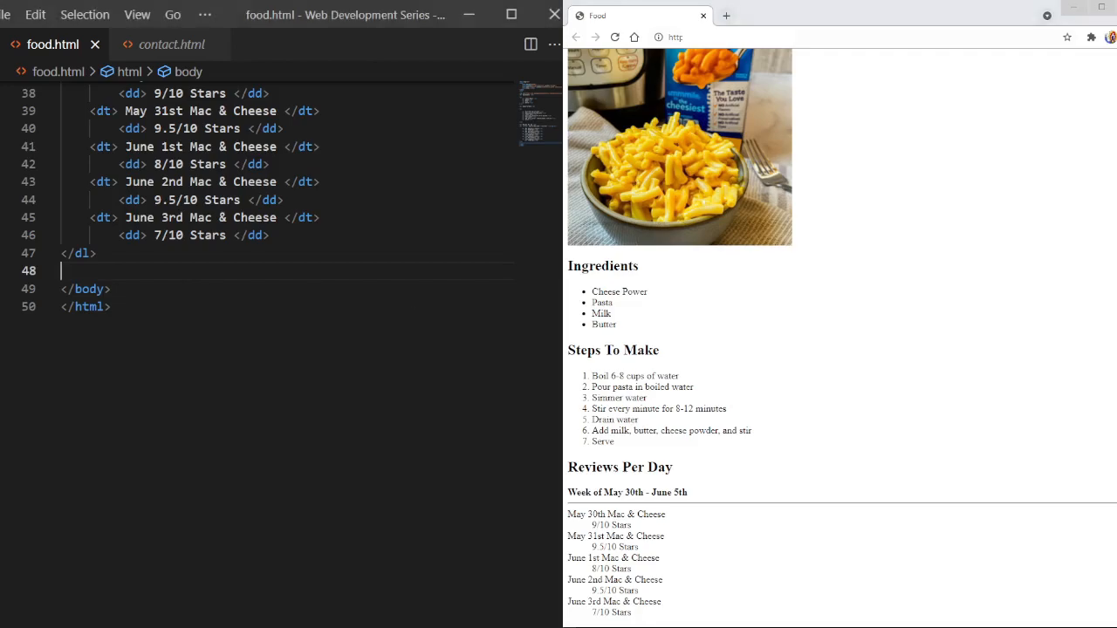
pyautogui.moveTo(344, 288)
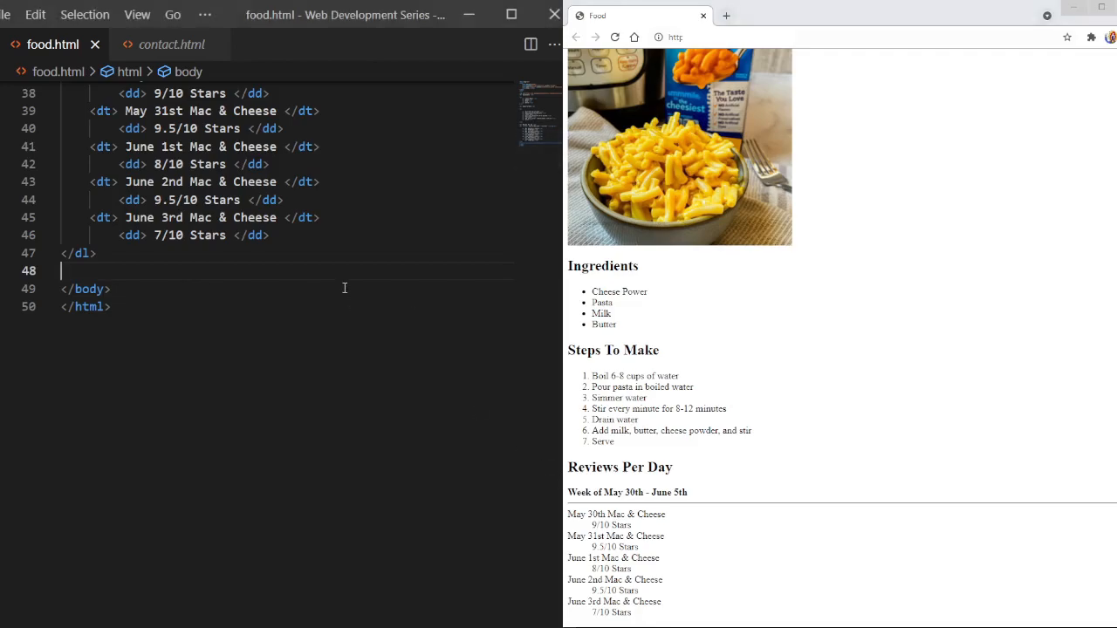
# Add a new line below the reviews description list for the video element
pyautogui.press('Enter')
pyautogui.write('<video </video>')
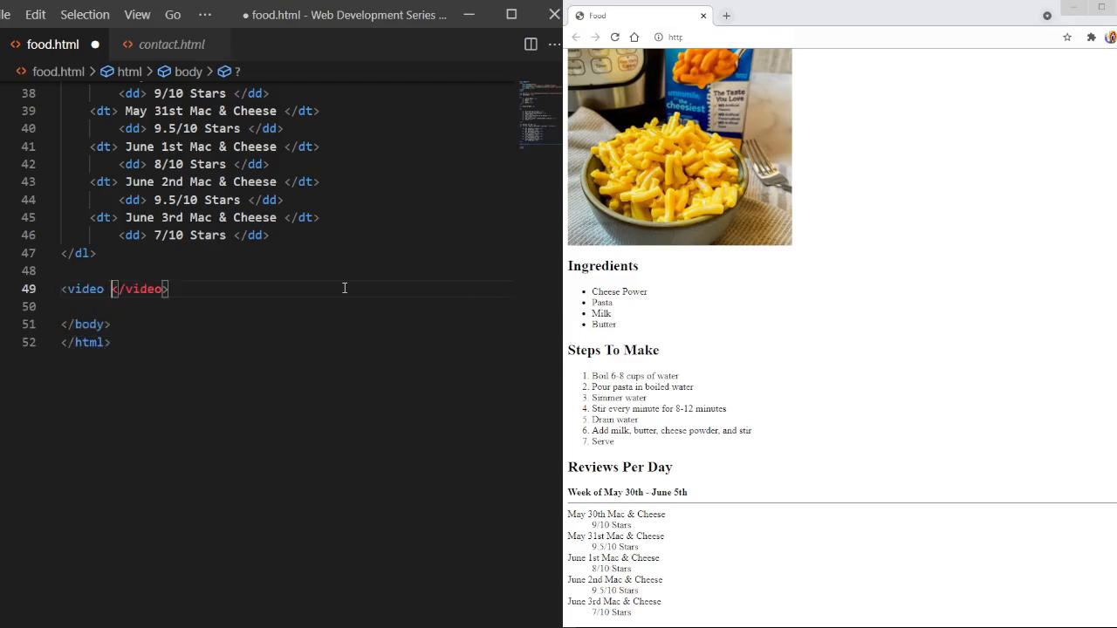
# Add a <source> tag and a <track> tag on separate lines inside the video element
pyautogui.press('Enter')
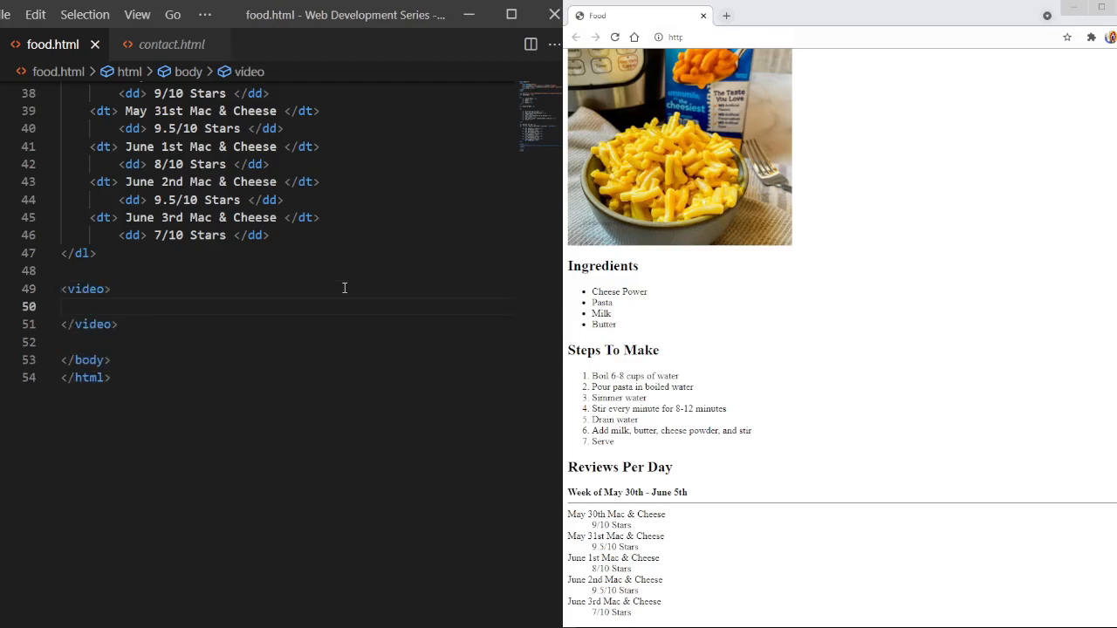
pyautogui.write('<source<')
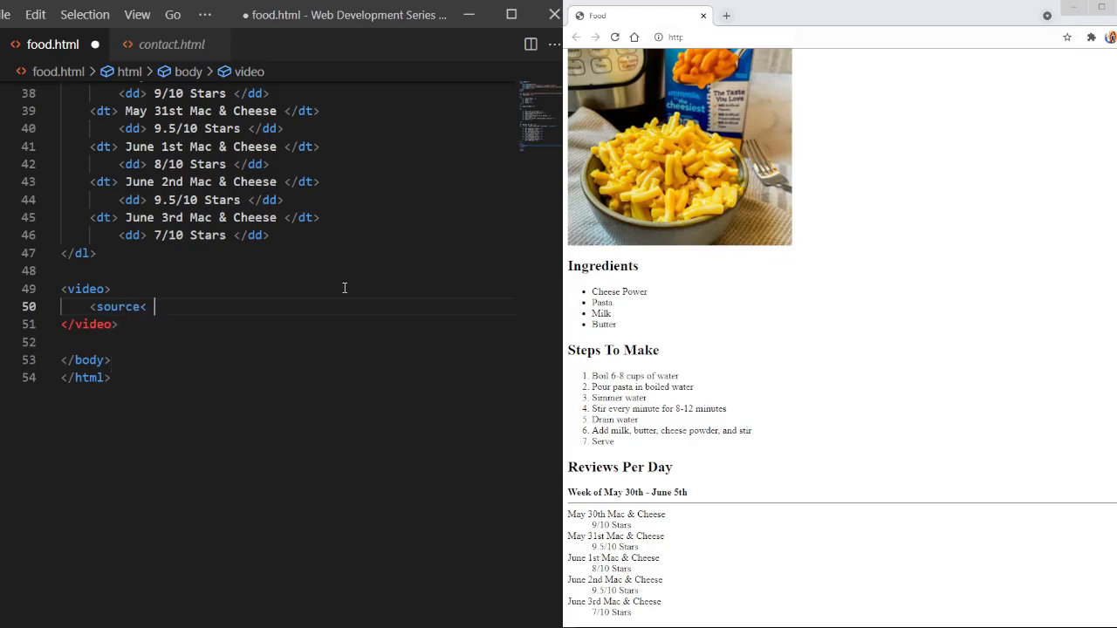
pyautogui.write('</video>')
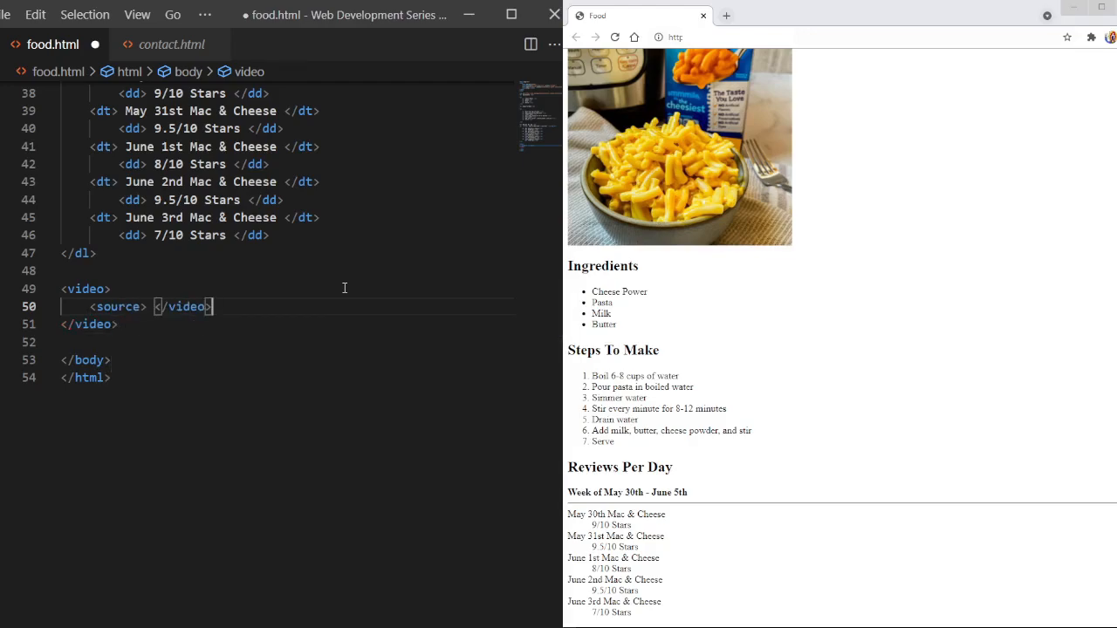
pyautogui.write('s')
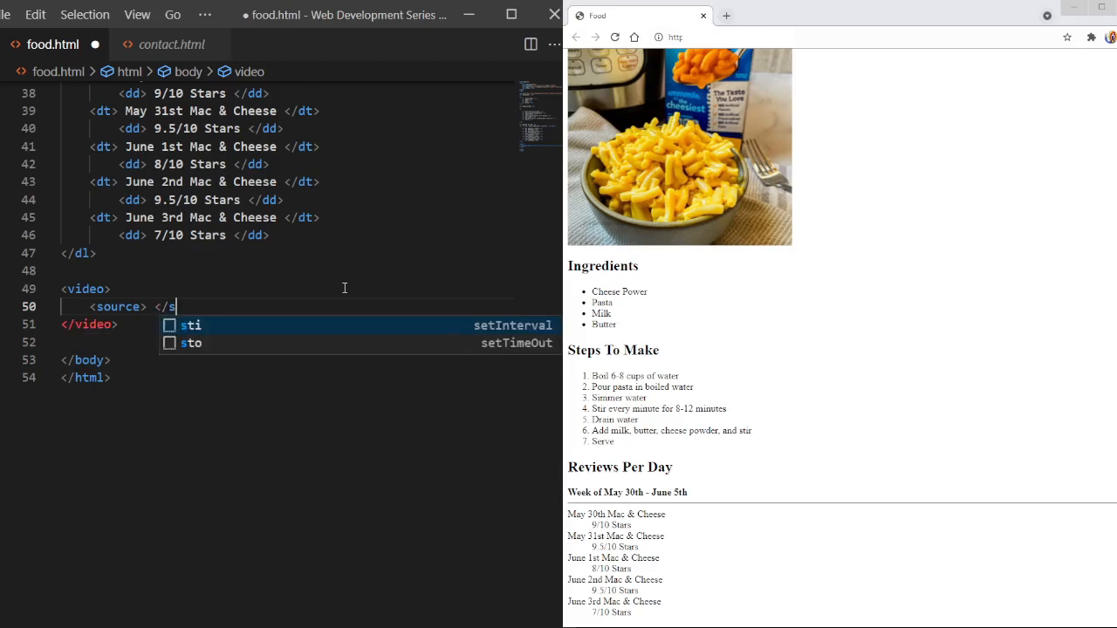
pyautogui.press('Enter')
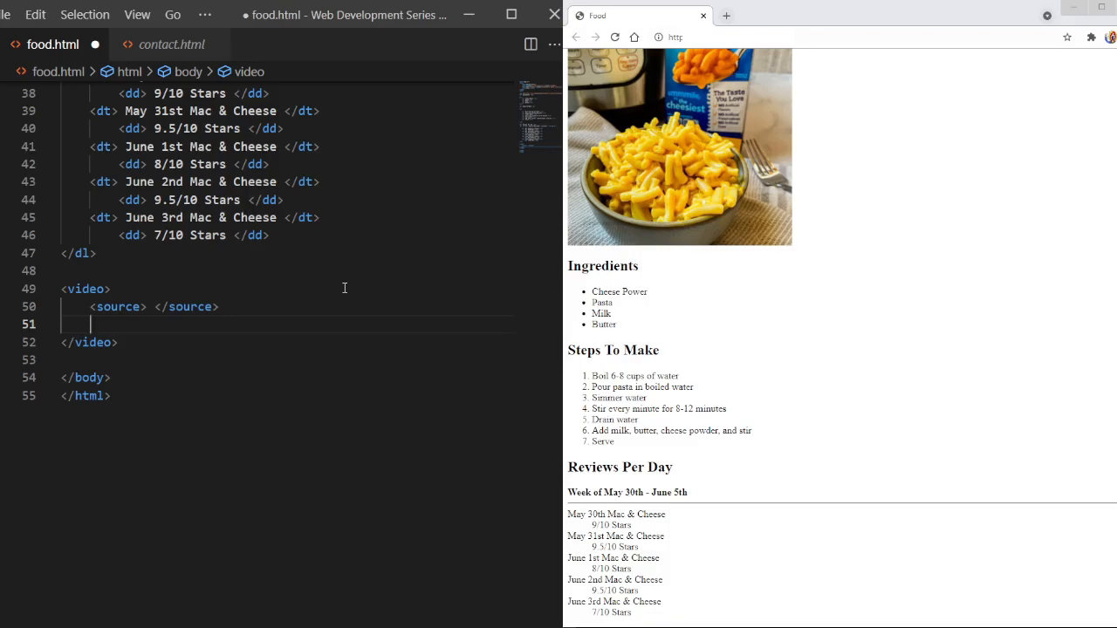
pyautogui.write('<track>')
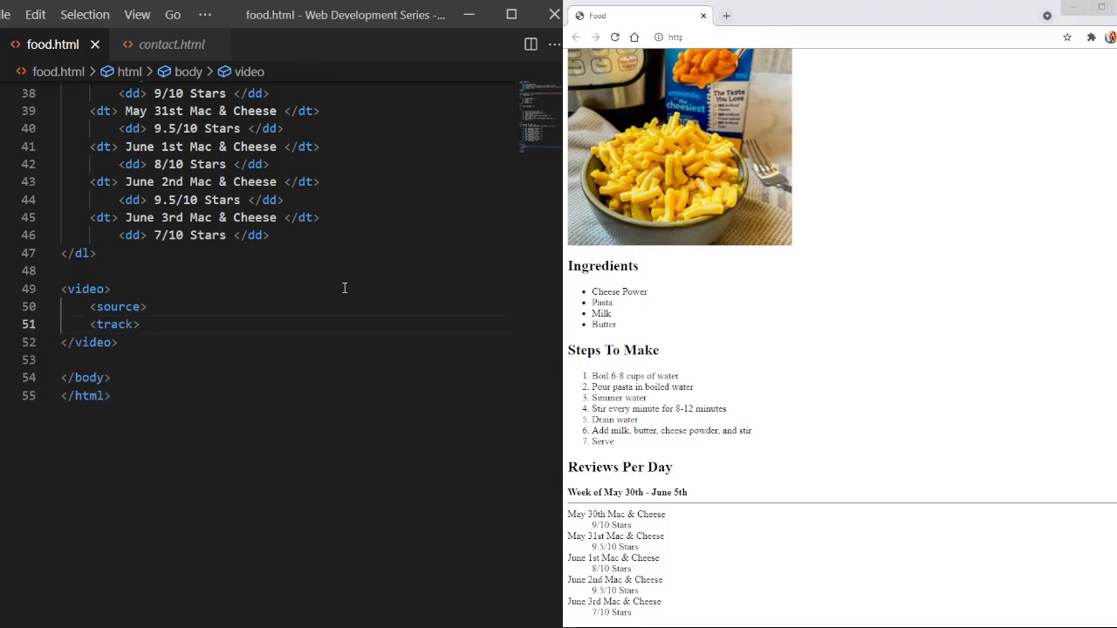
pyautogui.click(155, 306)
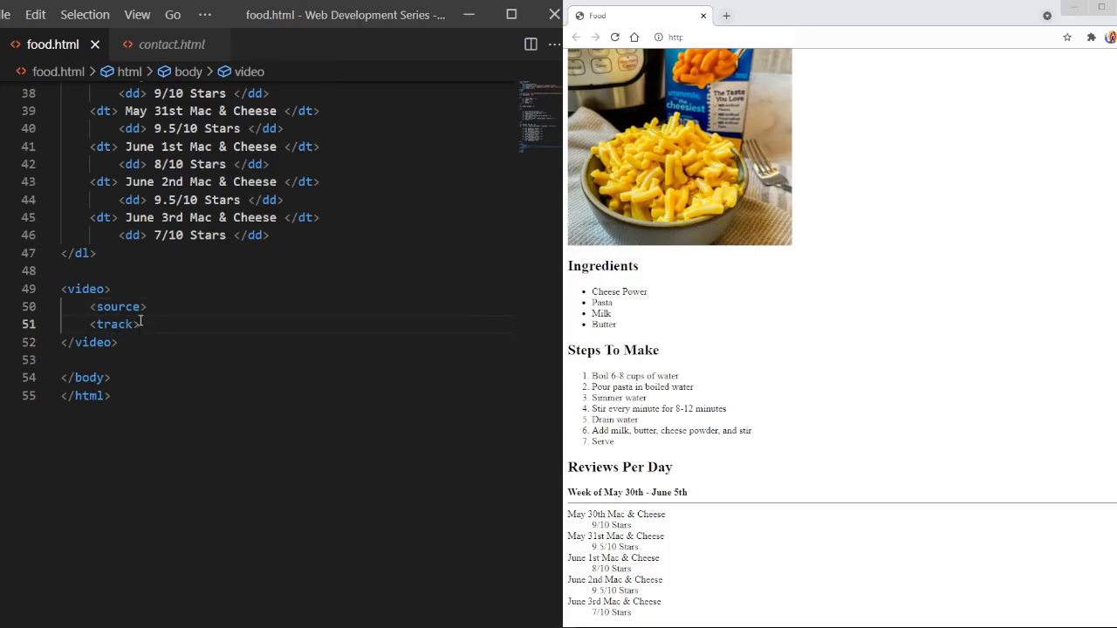
pyautogui.moveTo(85, 289)
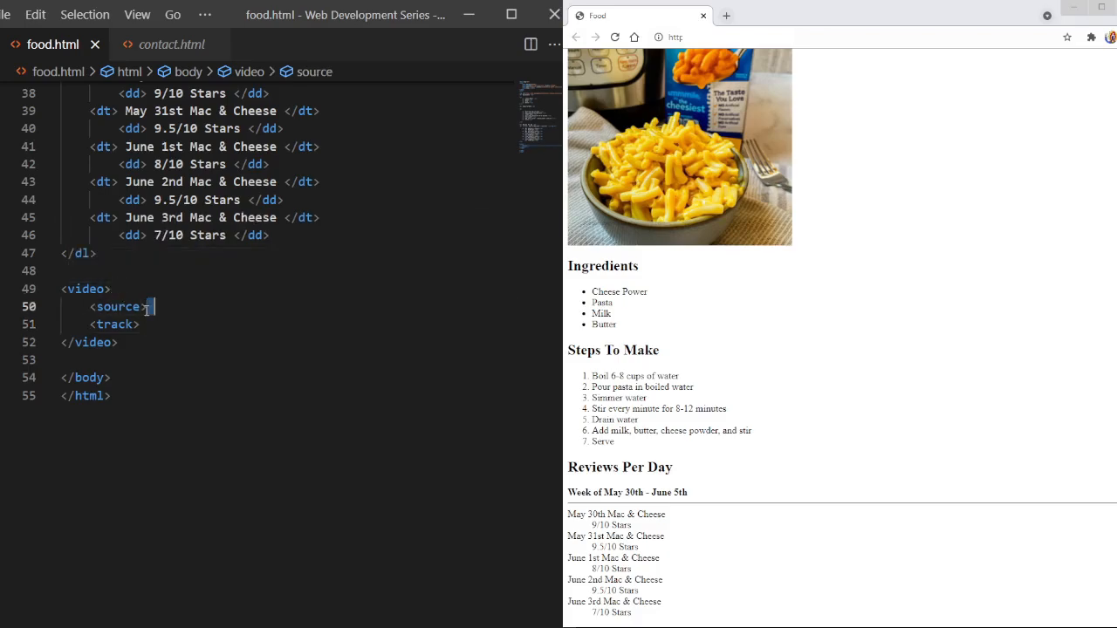
# Set the source src to Media/HTML Video Mac & Cheese.mp4 from the path suggestions
pyautogui.press('Backspace')
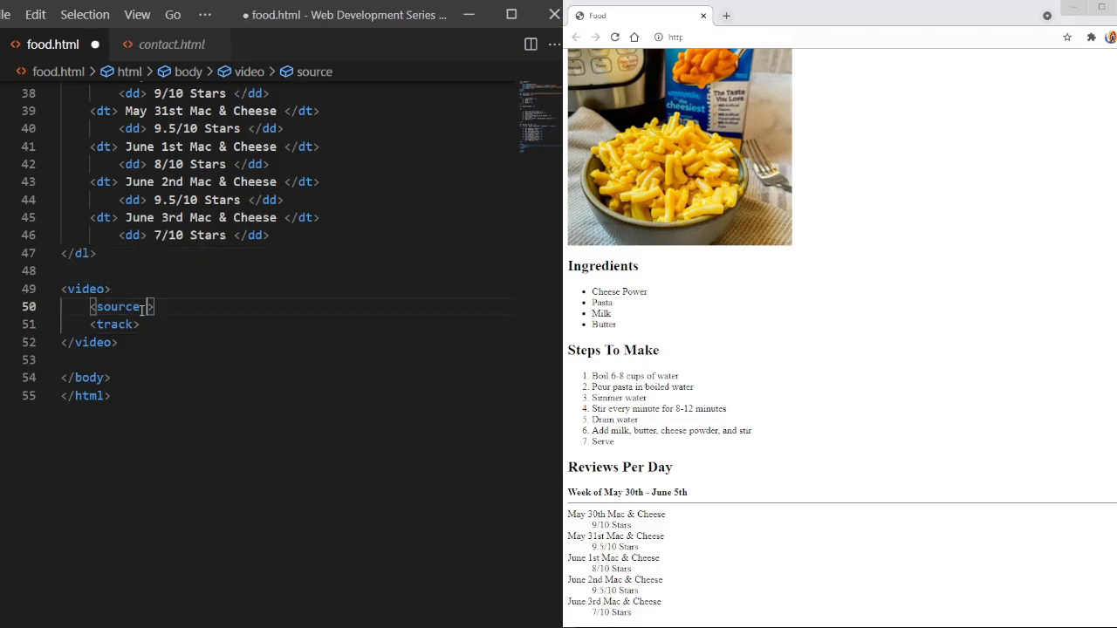
pyautogui.write('src="')
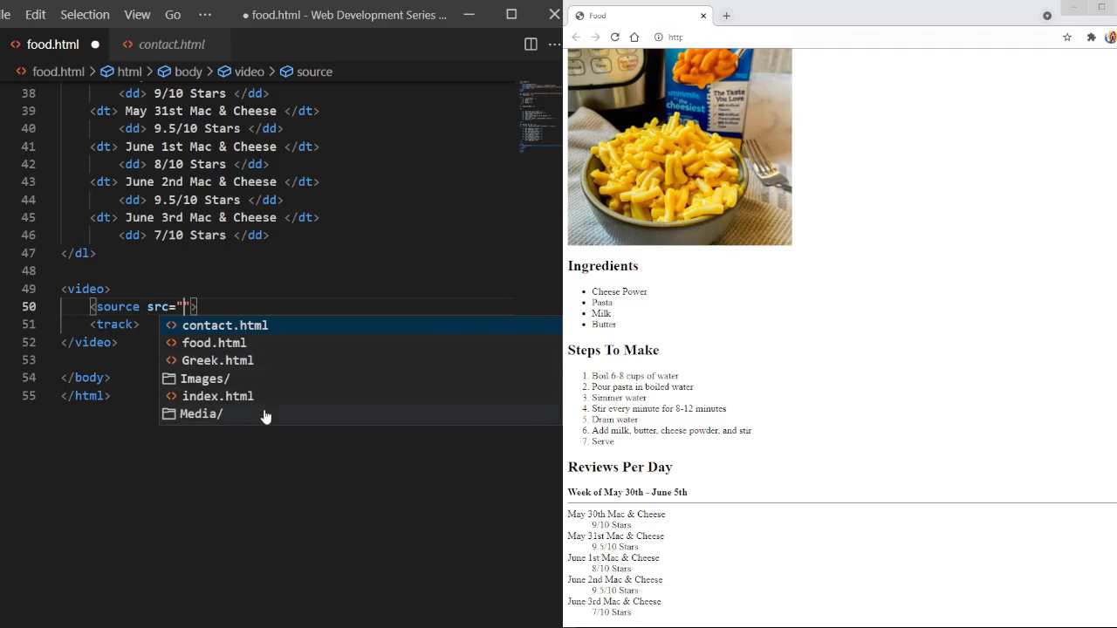
pyautogui.click(201, 414)
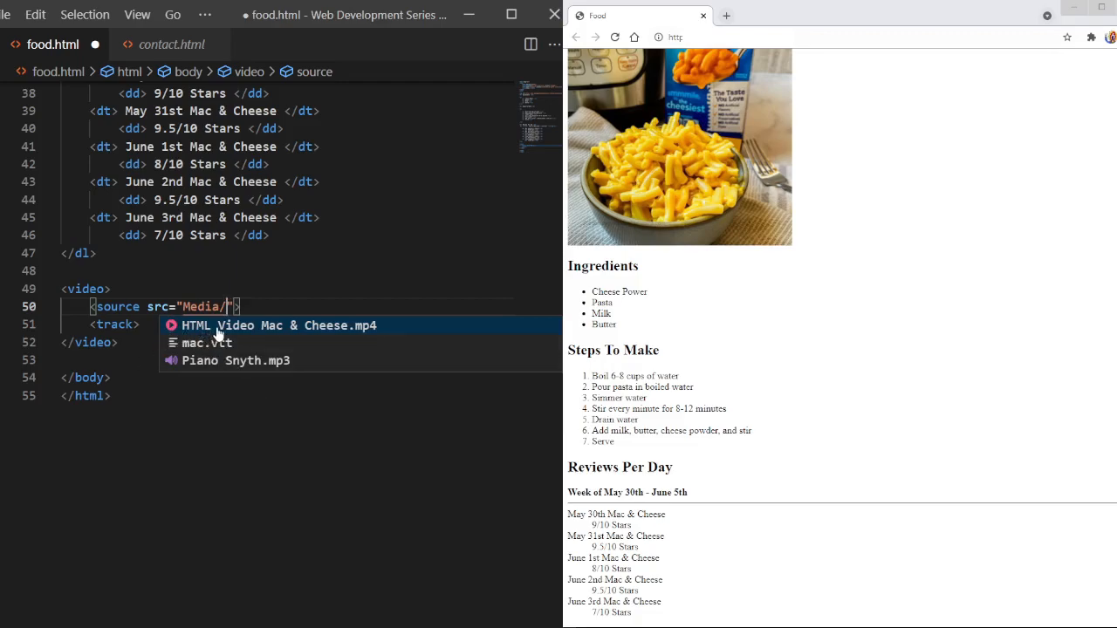
pyautogui.click(278, 325)
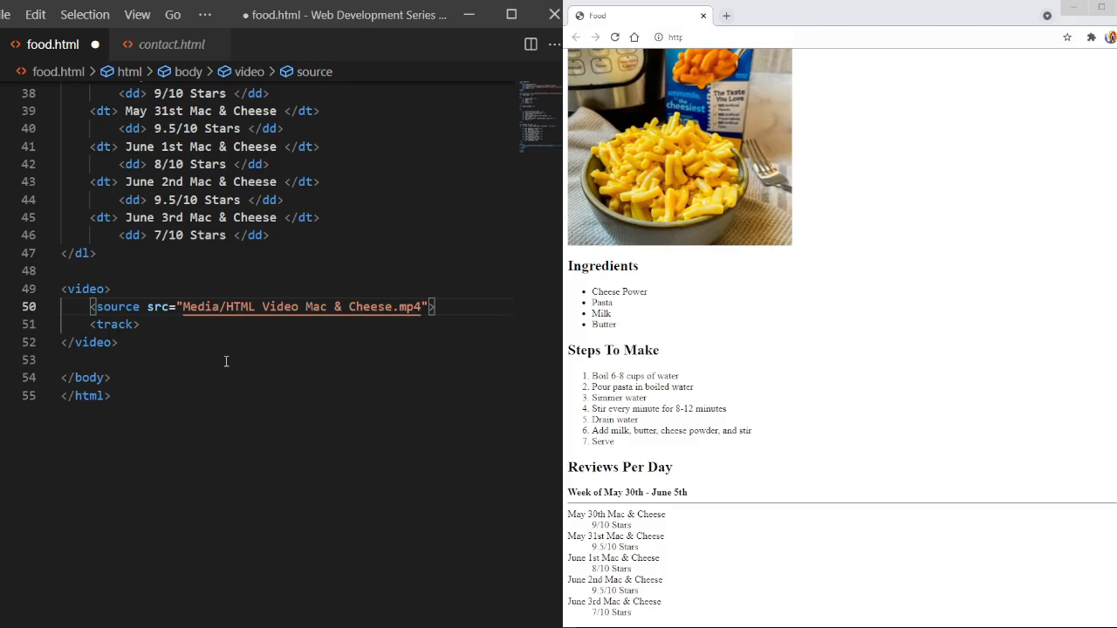
pyautogui.moveTo(260, 306)
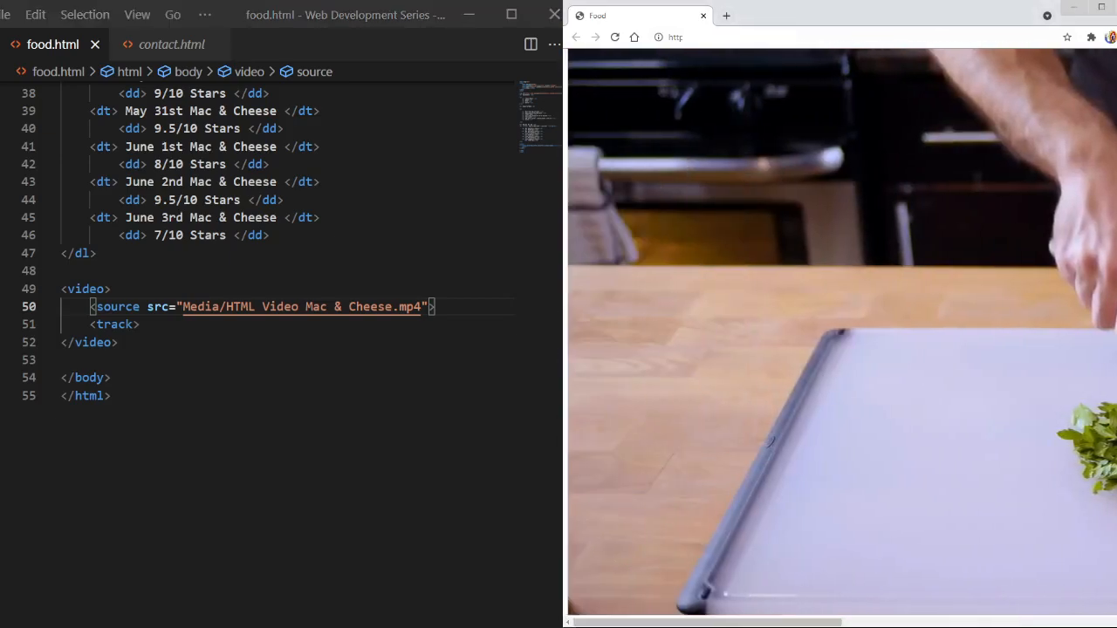
# Add width="60%" to the opening video tag
pyautogui.click(107, 289)
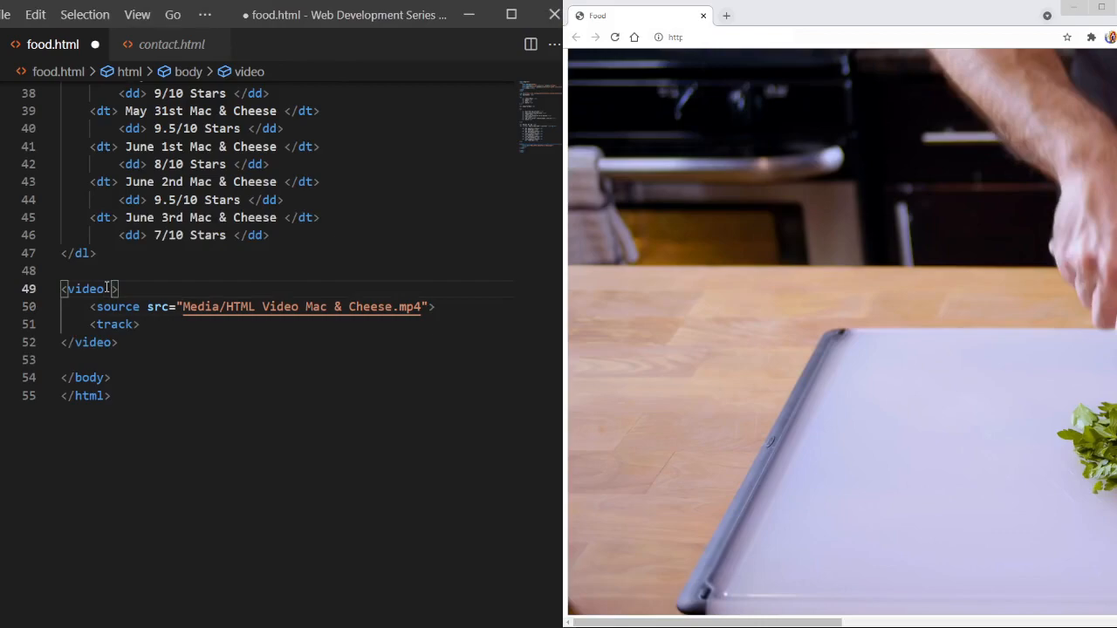
pyautogui.write('width=')
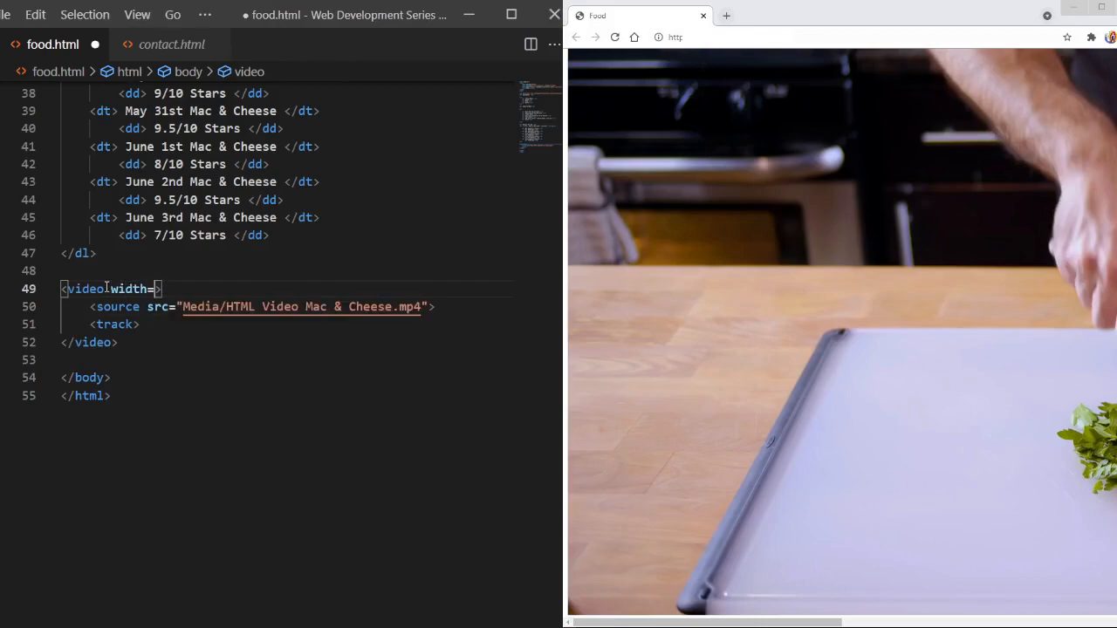
pyautogui.write('""')
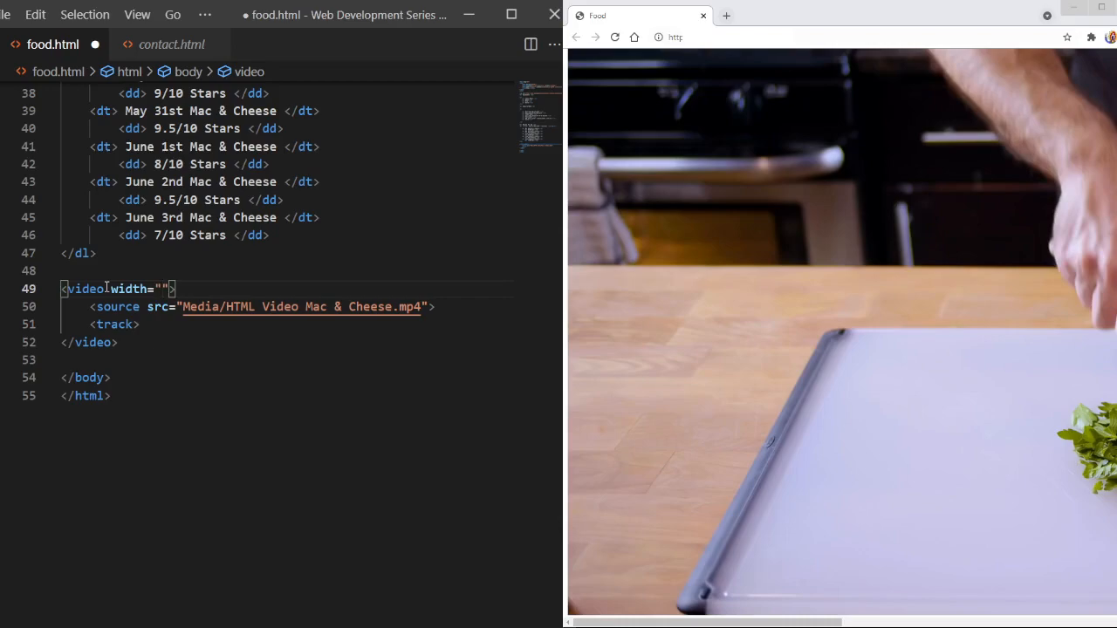
pyautogui.write('5')
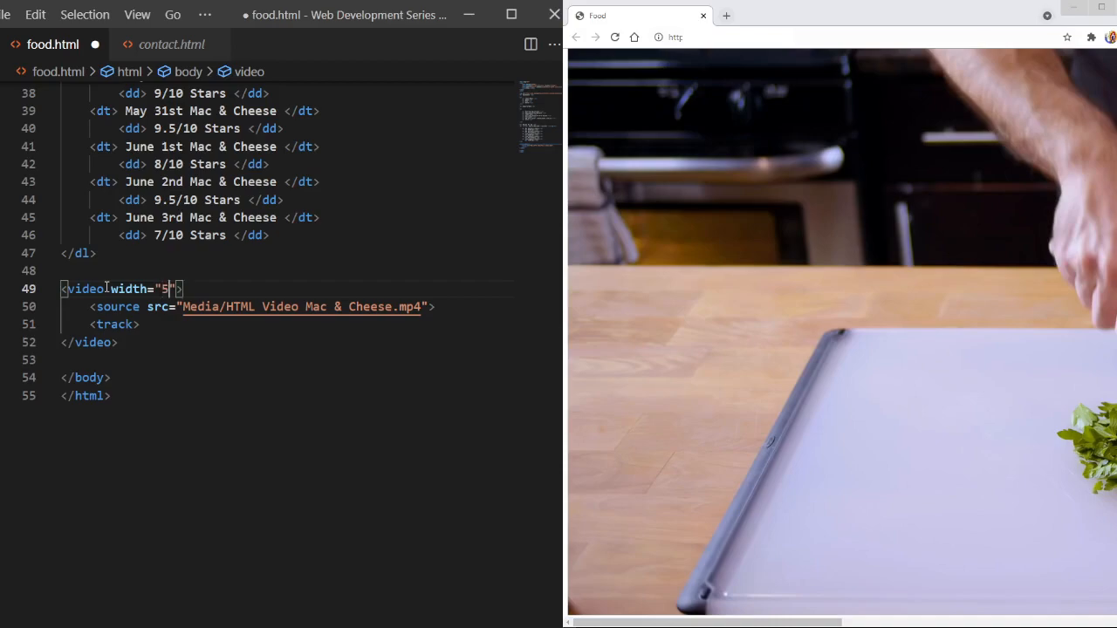
pyautogui.write('0%')
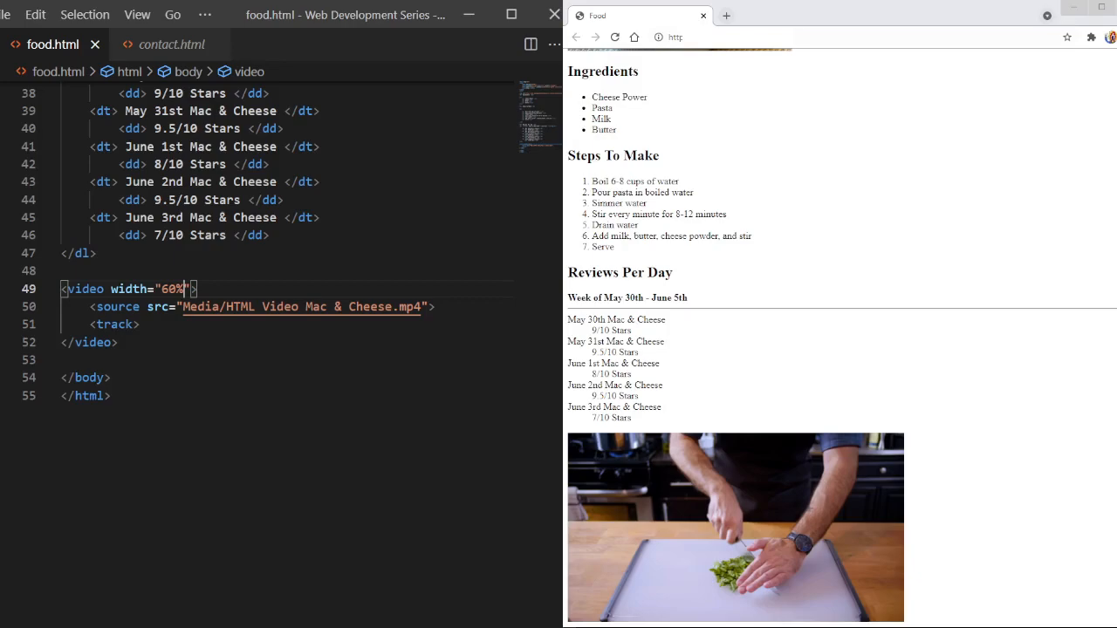
pyautogui.moveTo(160, 453)
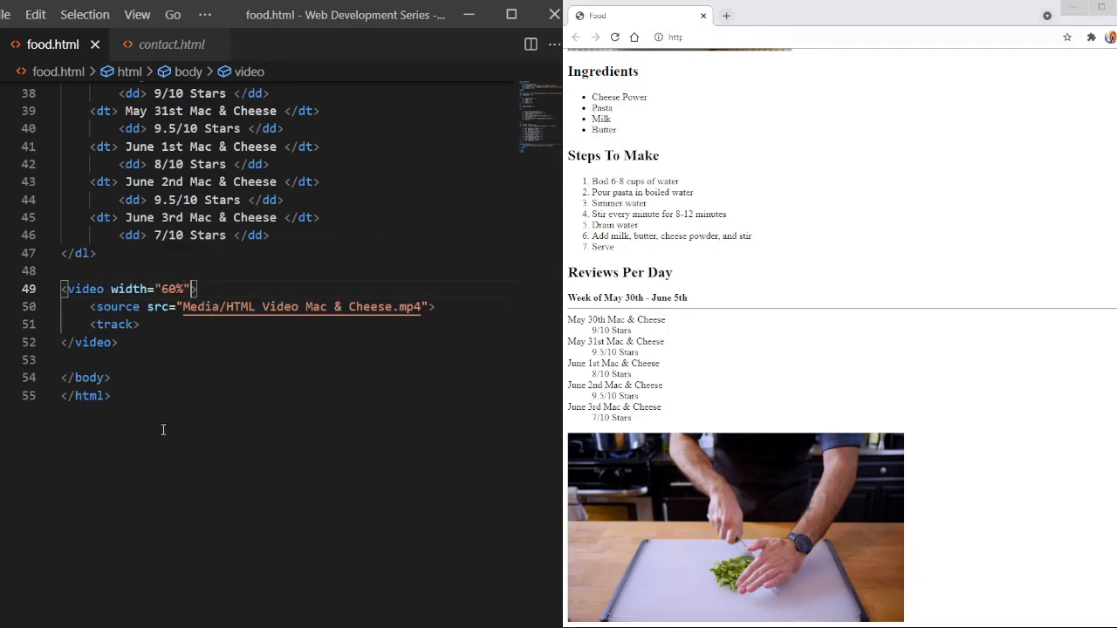
pyautogui.moveTo(730, 457)
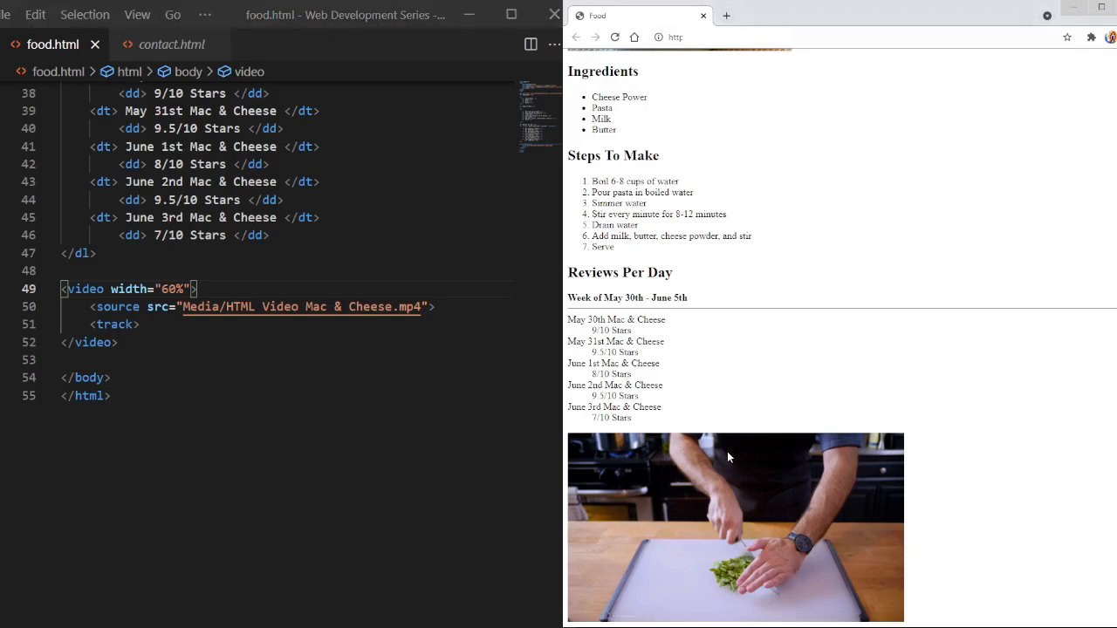
# Add autoplay and controls attributes to the video tag and save
pyautogui.click(194, 289)
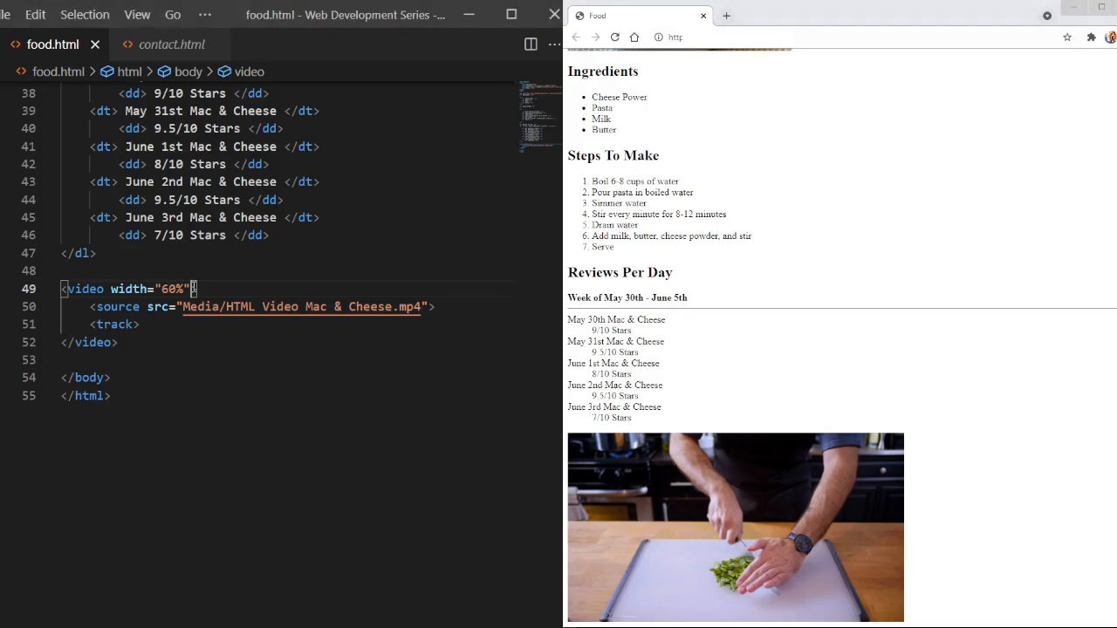
pyautogui.write('autoplay')
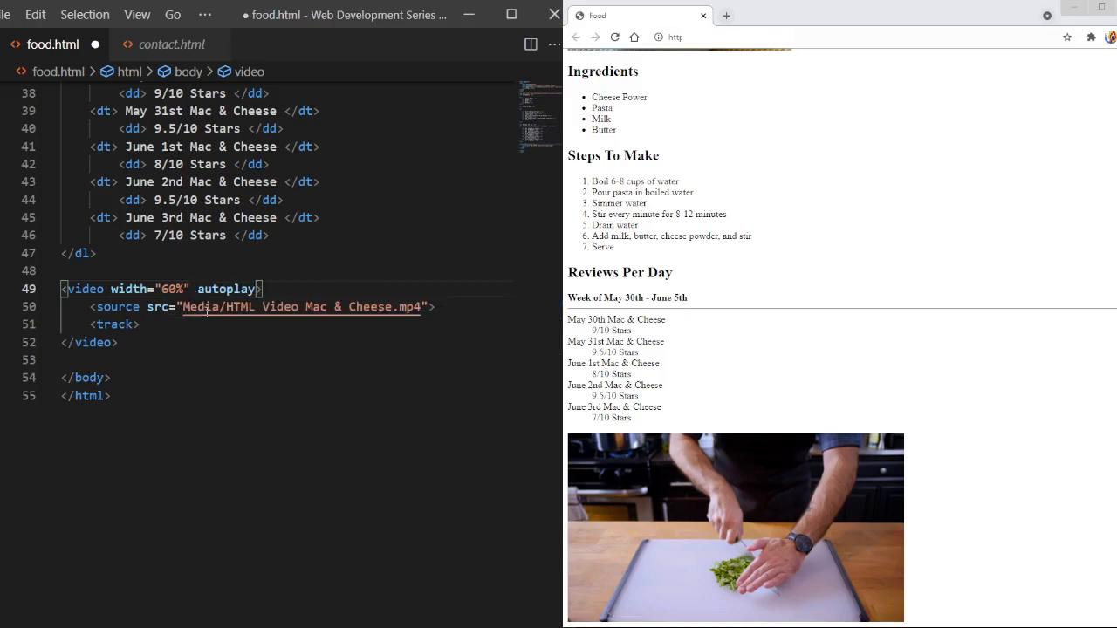
pyautogui.press('ctrl+s')
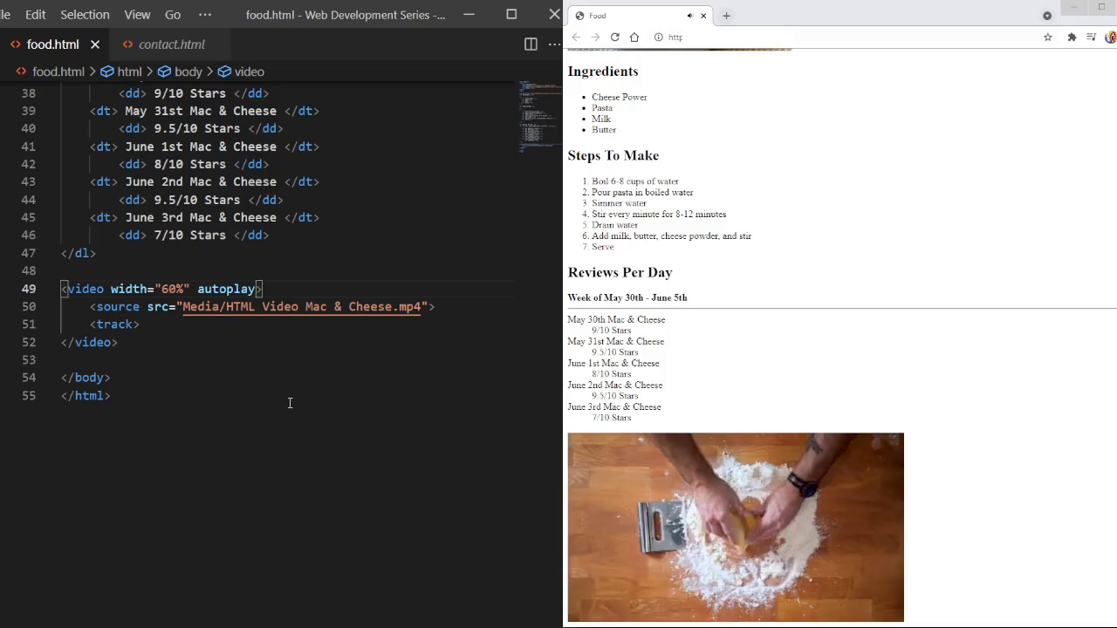
pyautogui.write('controls')
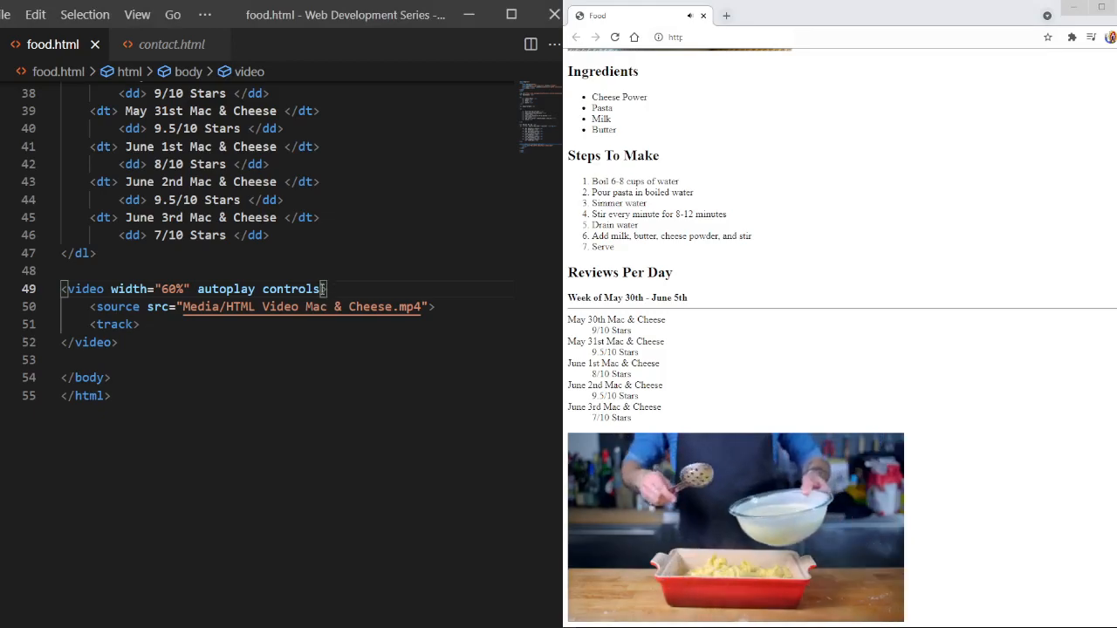
# Add the muted attribute after controls in the video tag
pyautogui.write('muted')
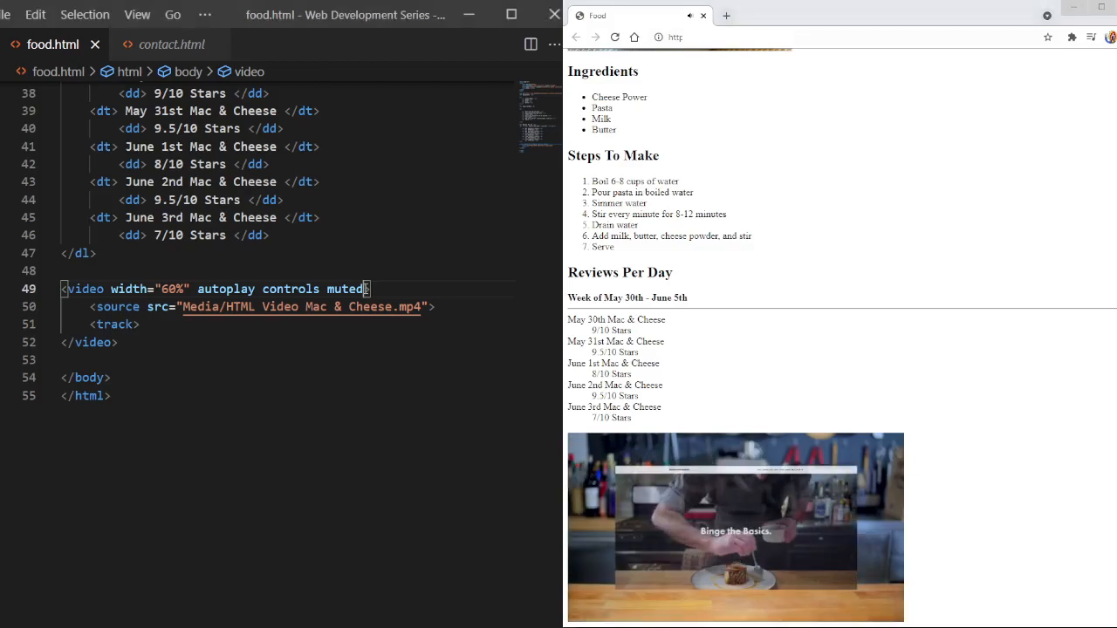
# Add the loop attribute after muted in the opening video tag
pyautogui.write('loop')
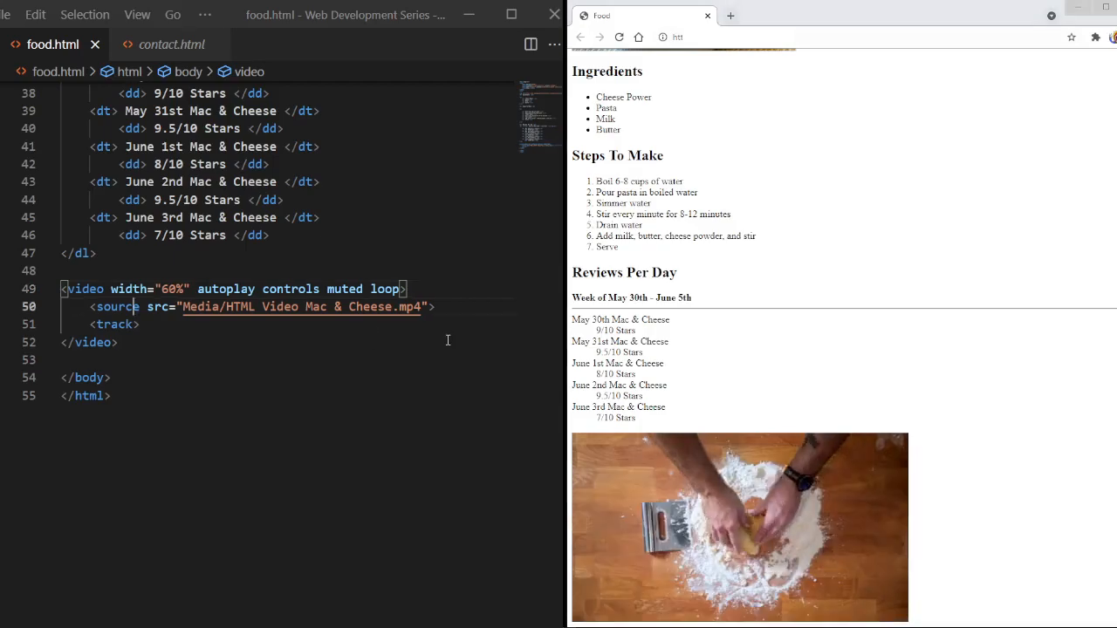
# Add type="video/mp4" to the source tag after its src path
pyautogui.click(435, 306)
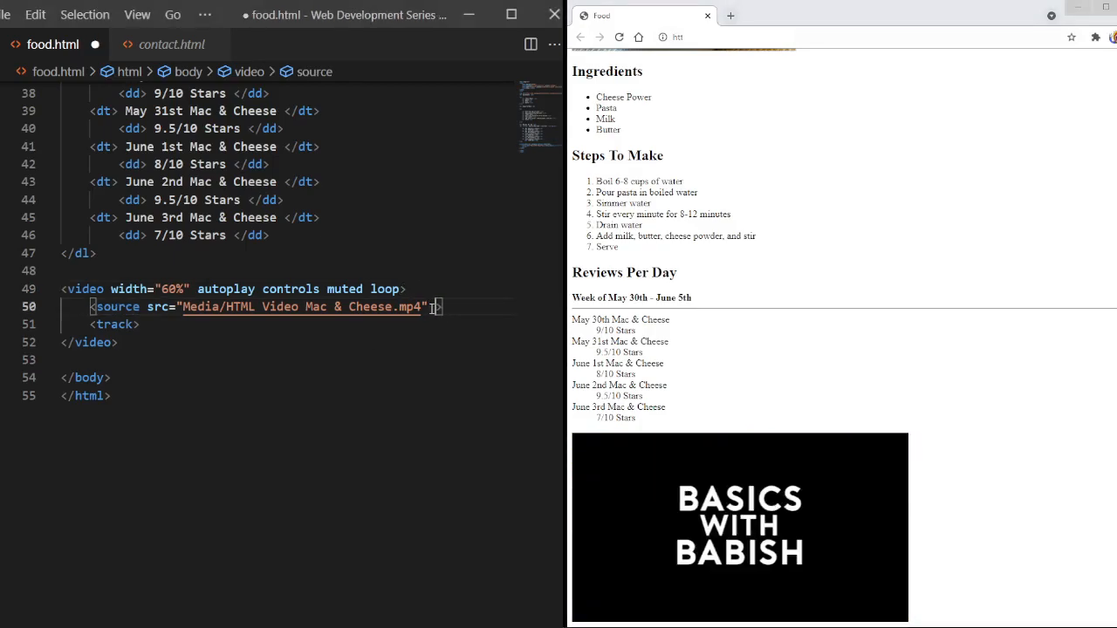
pyautogui.write('type=""')
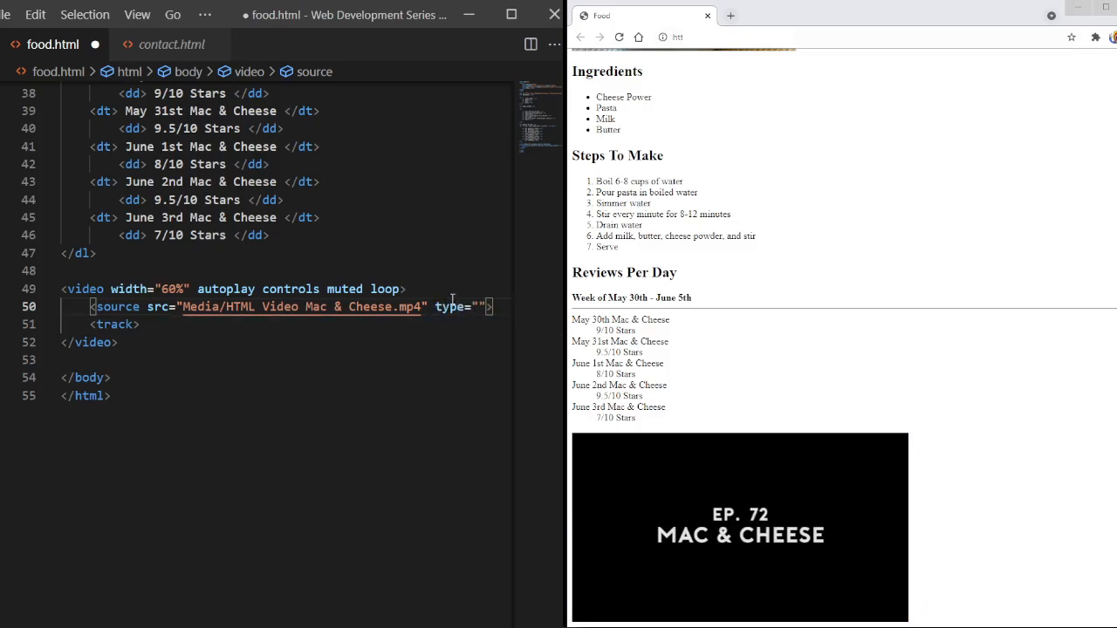
pyautogui.write('video/')
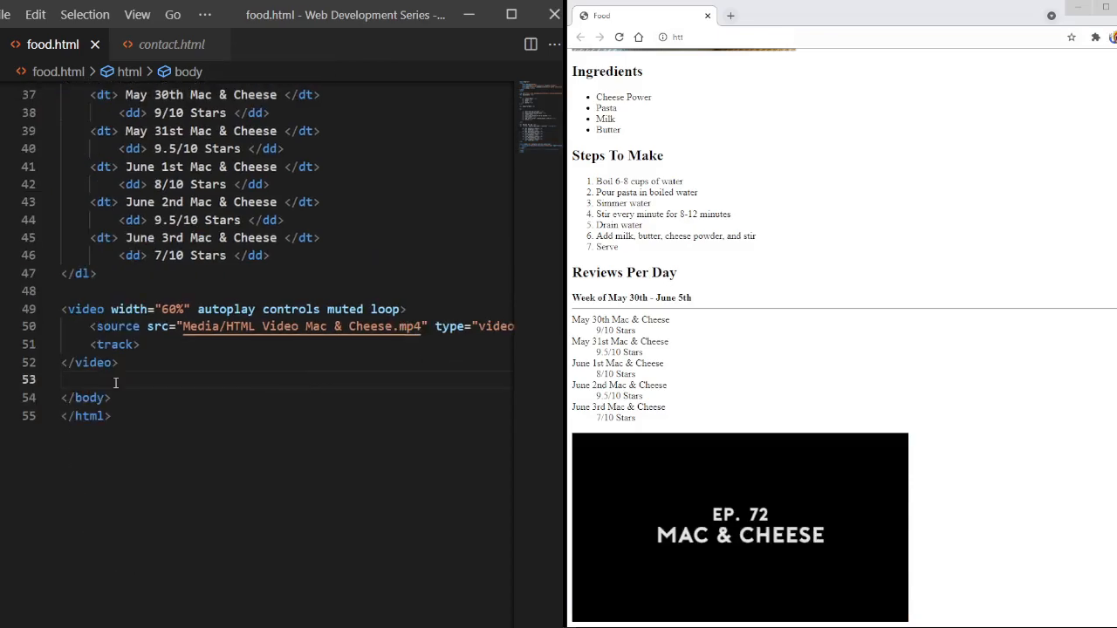
# Add src="Media/mac.vtt" to the track tag
pyautogui.click(139, 344)
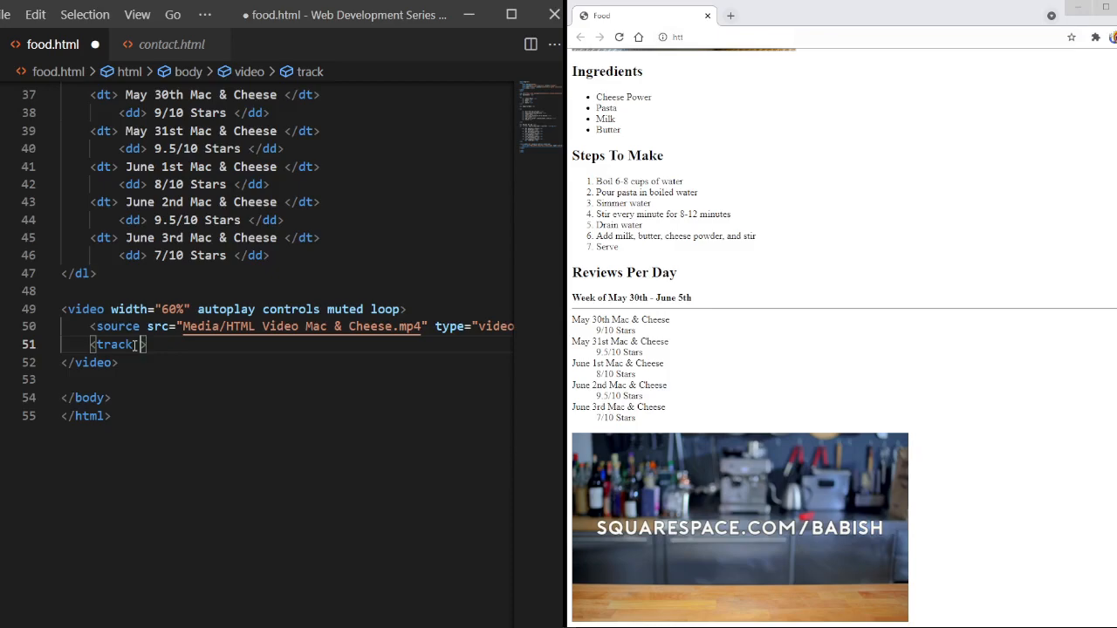
pyautogui.write('src="')
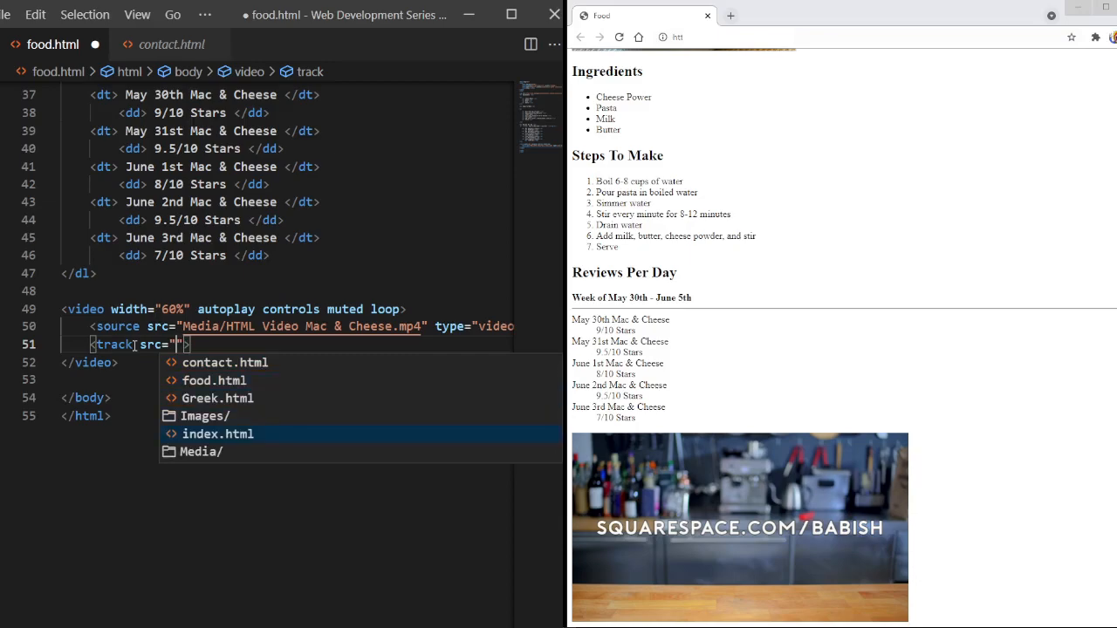
pyautogui.write('Media/mac.vtt')
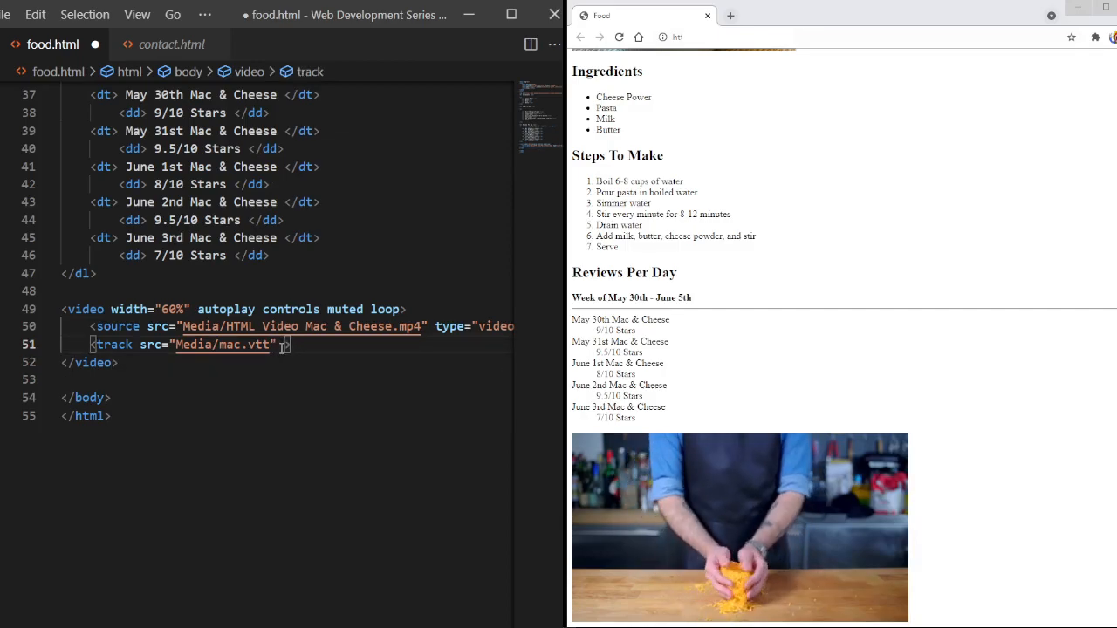
# Give the track tag kind="subtitles"
pyautogui.write('kind="')
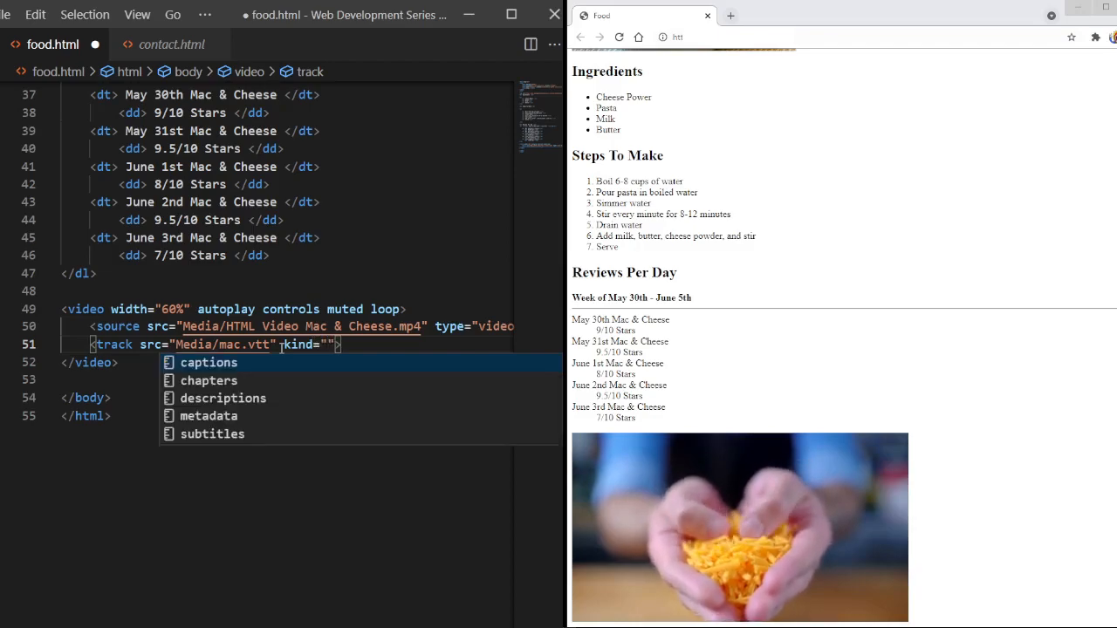
pyautogui.press('Escape')
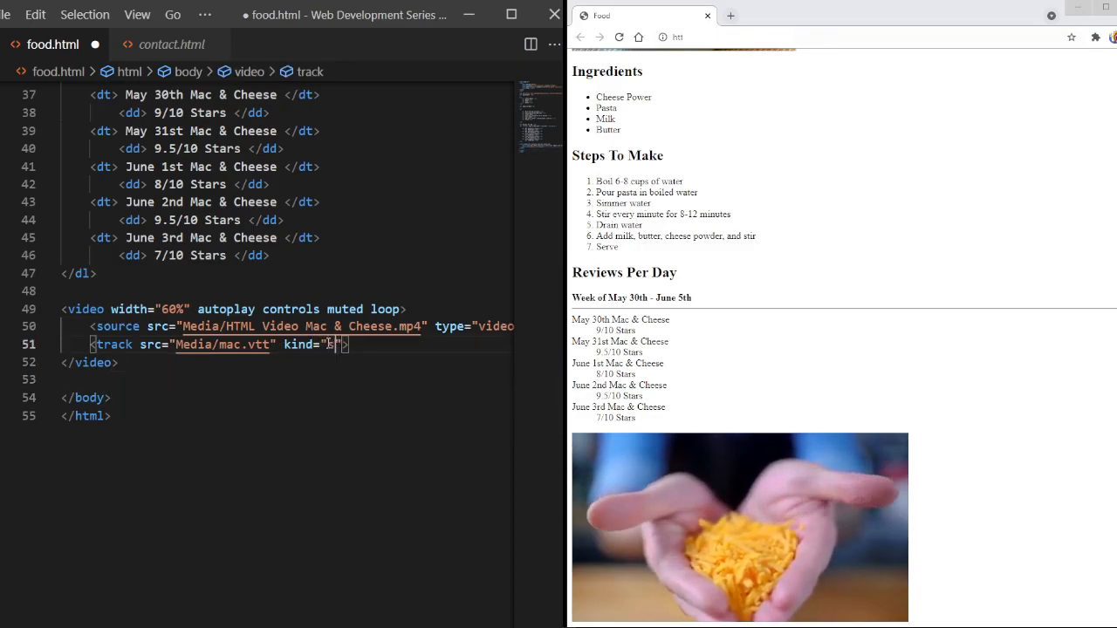
pyautogui.write('subtitles')
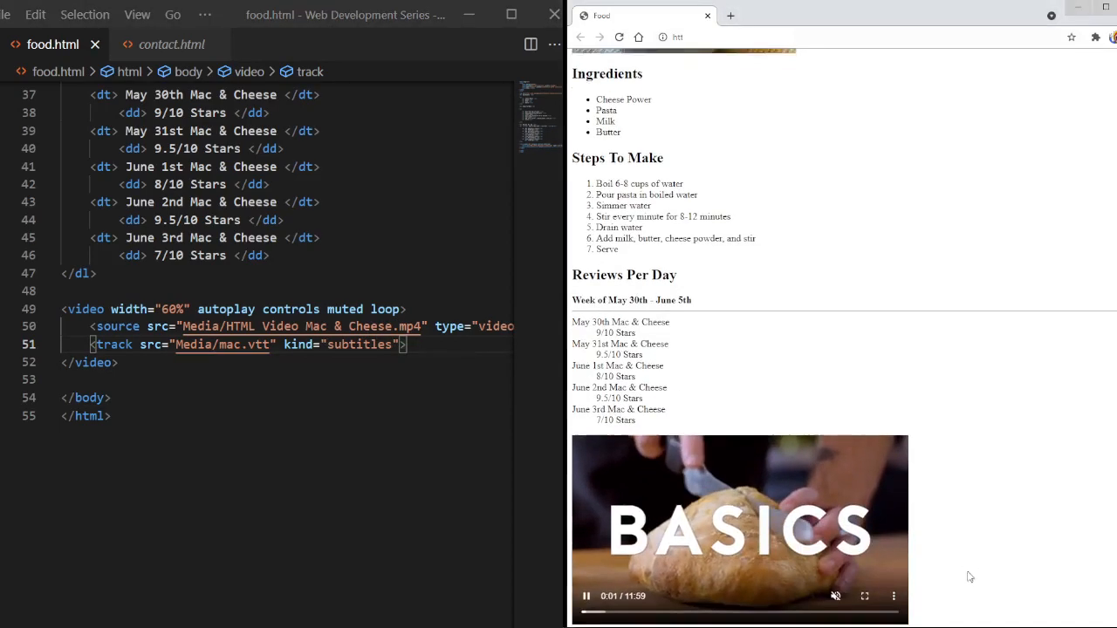
pyautogui.click(893, 596)
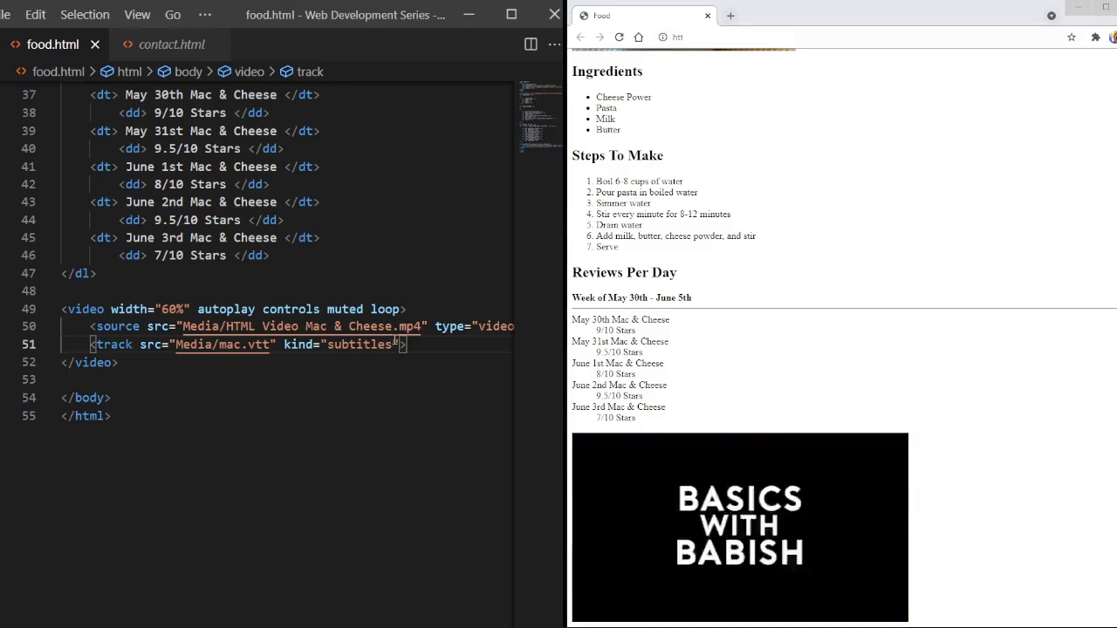
pyautogui.write('caption')
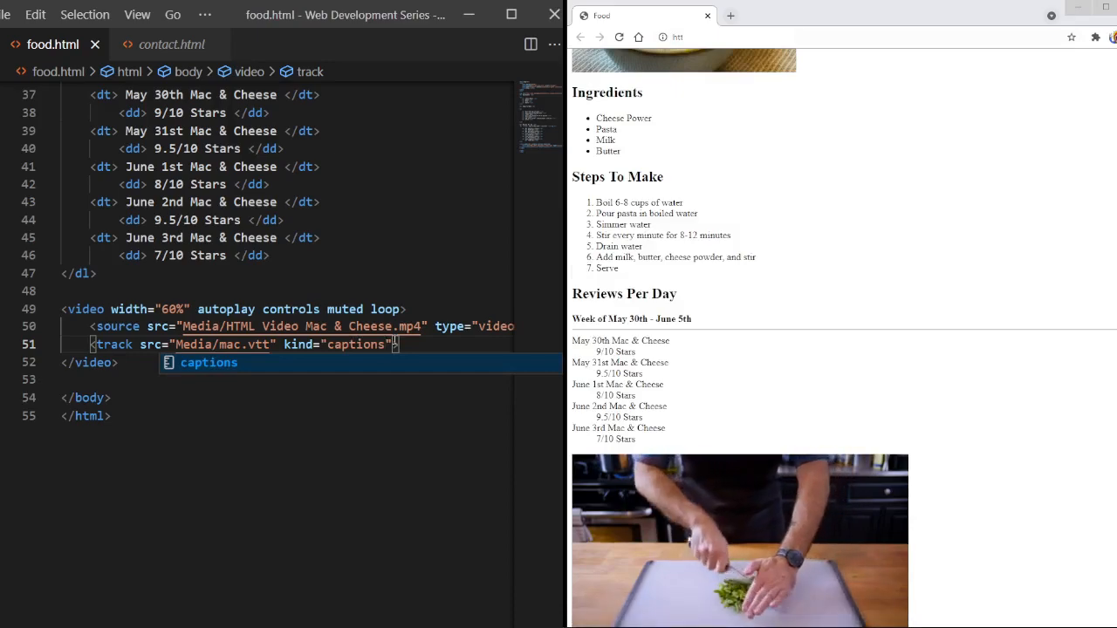
pyautogui.write('e')
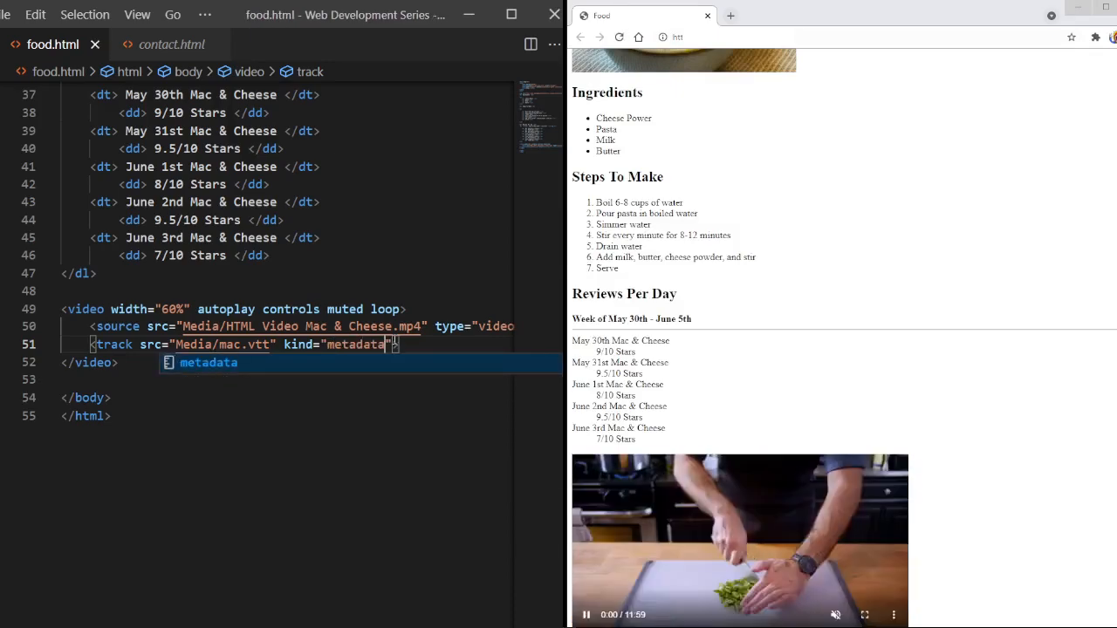
pyautogui.press('Backspace')
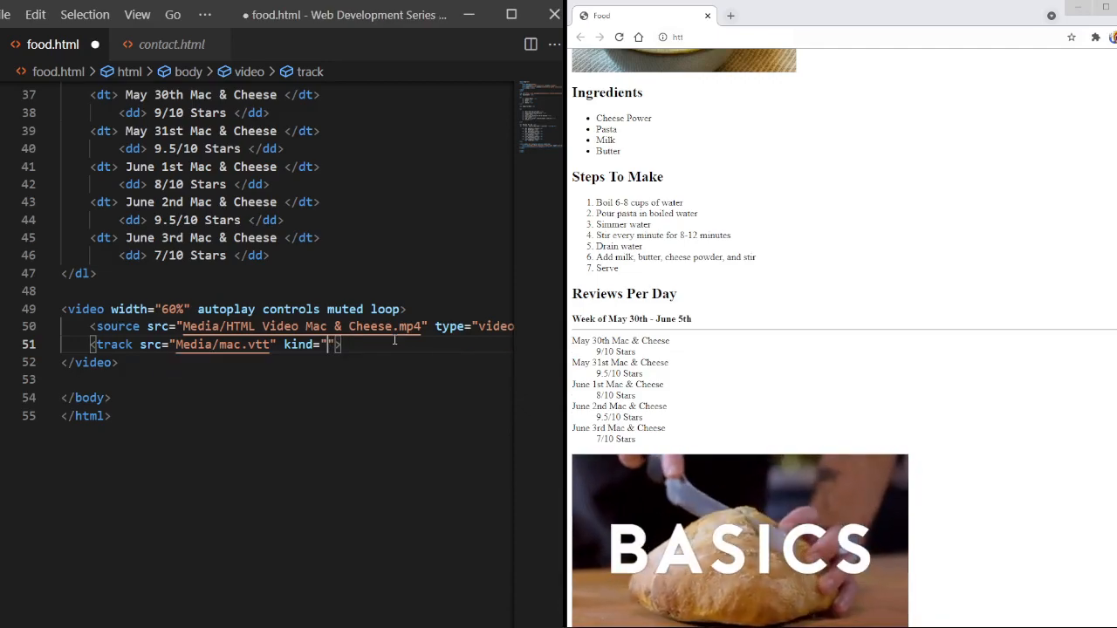
pyautogui.write('descriptions')
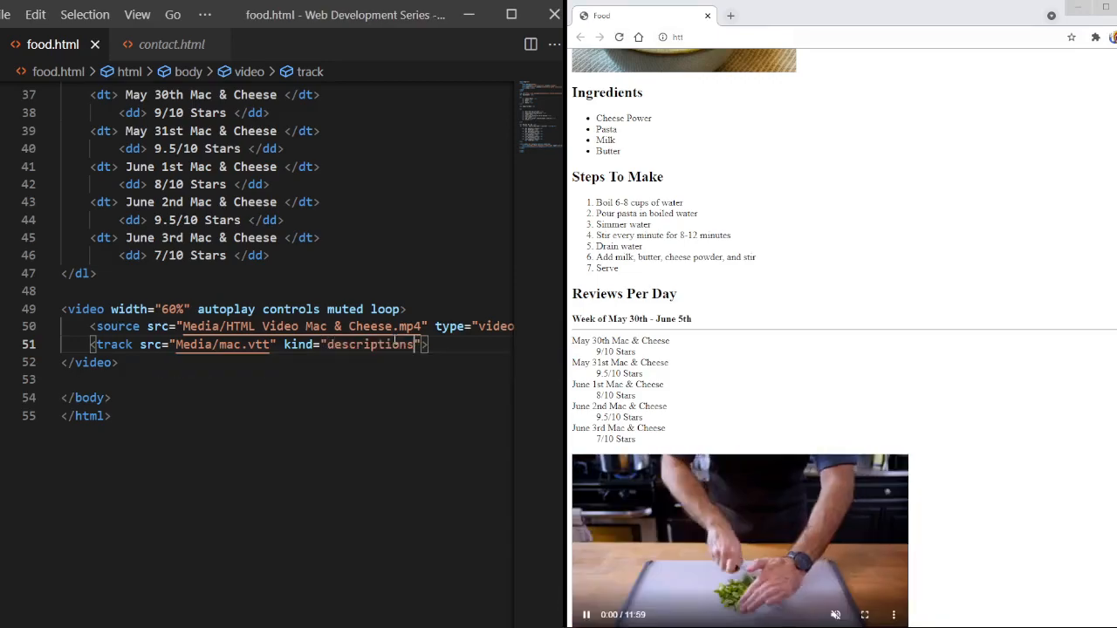
pyautogui.write('chapters')
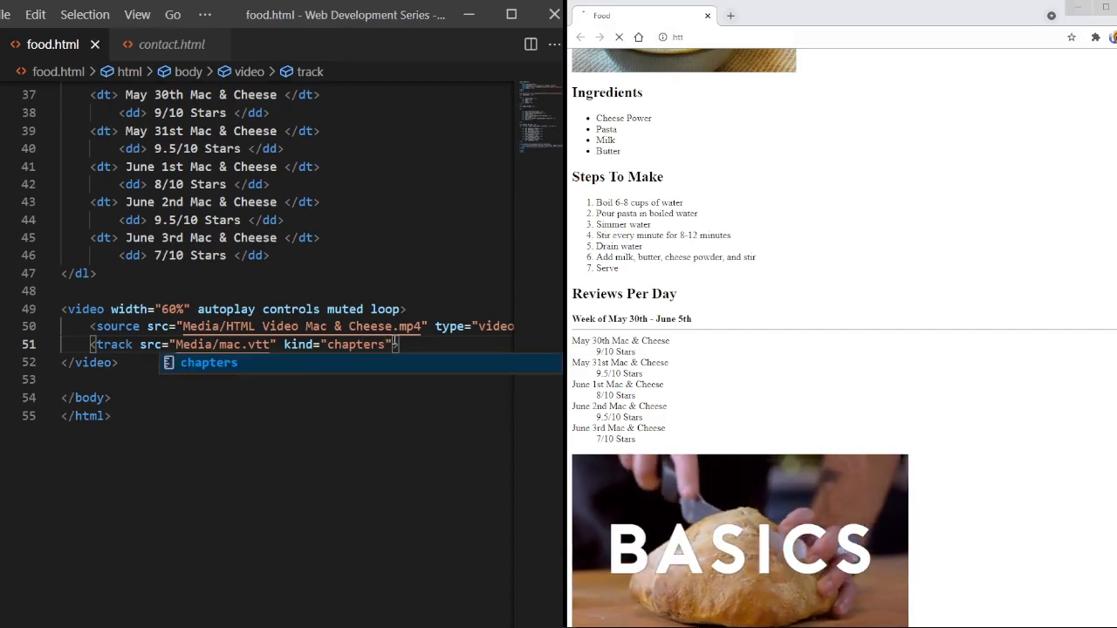
pyautogui.write('subtitl')
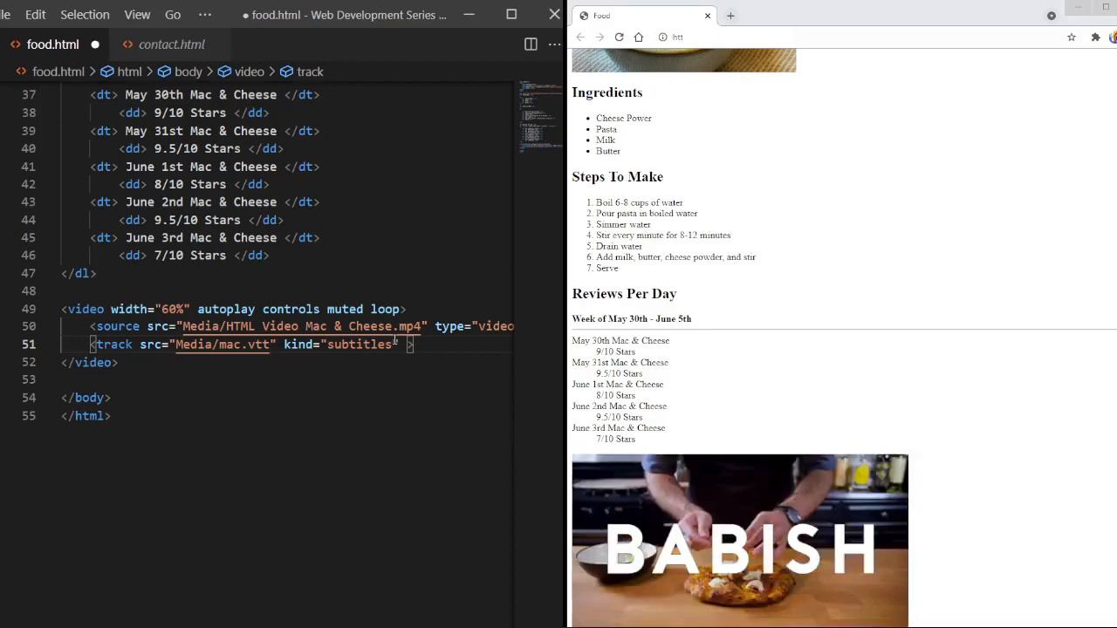
# Add srclang="en" and label="English" to the <track> tag after kind="subtitles"
pyautogui.write('src')
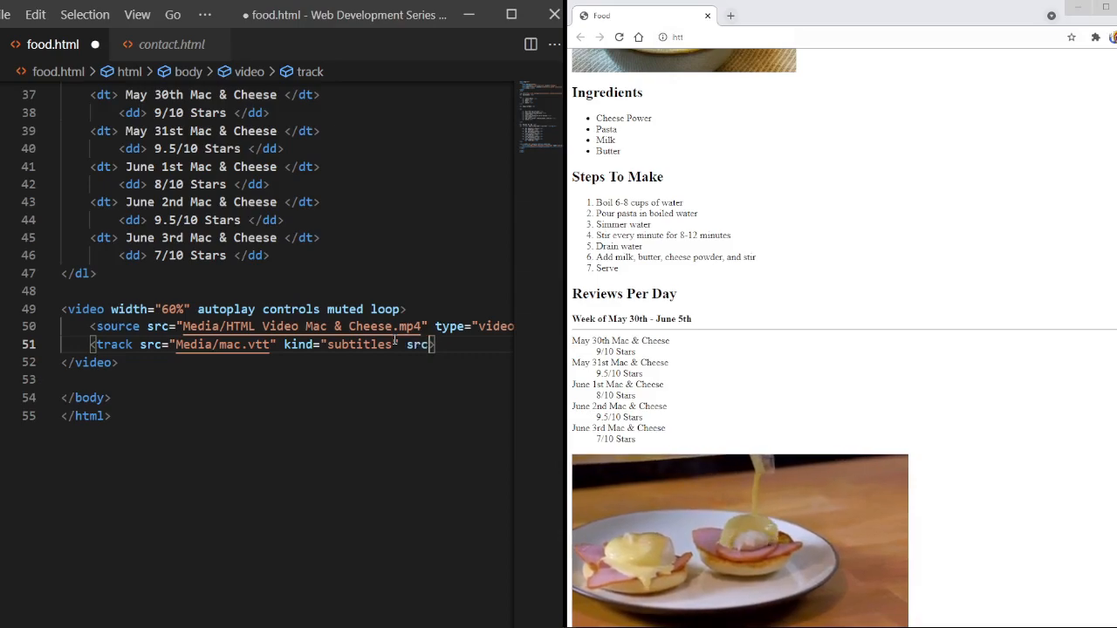
pyautogui.write('land')
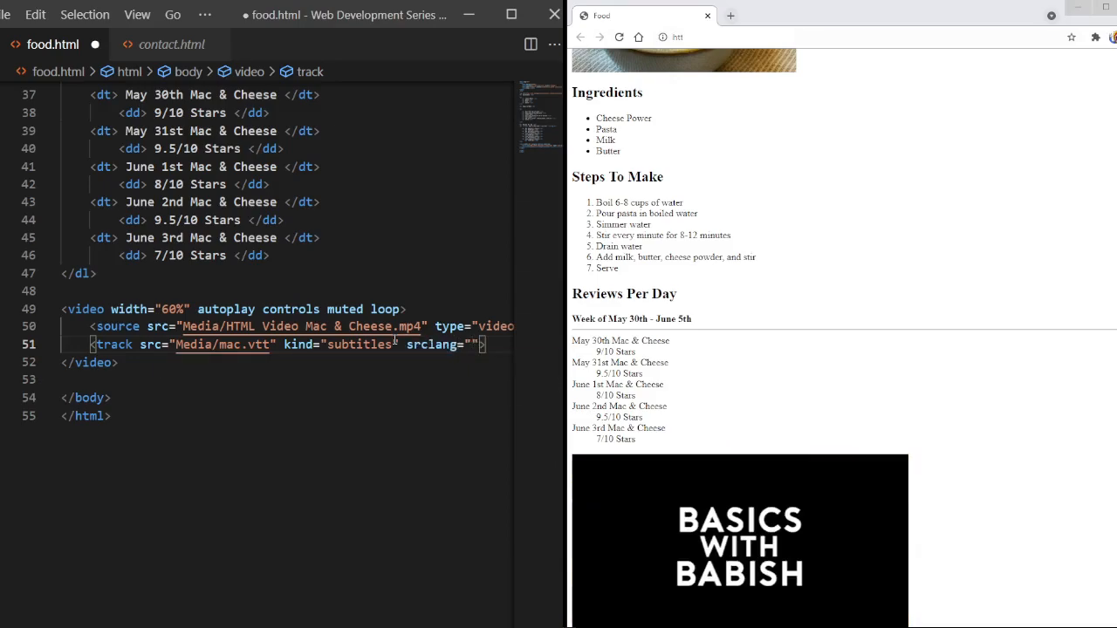
pyautogui.write('en')
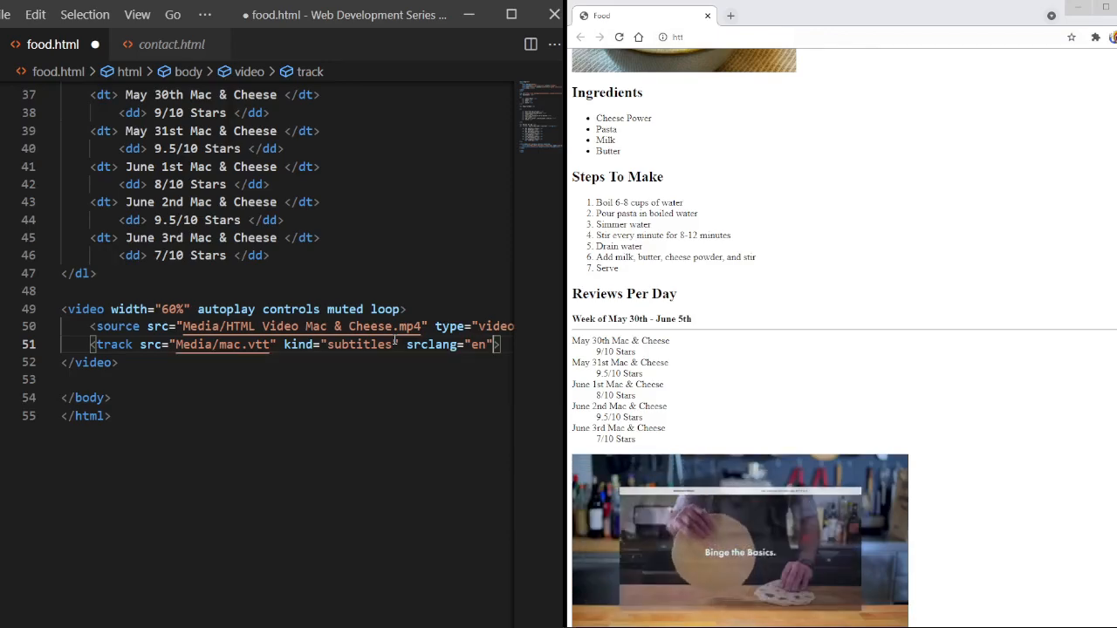
pyautogui.write('l')
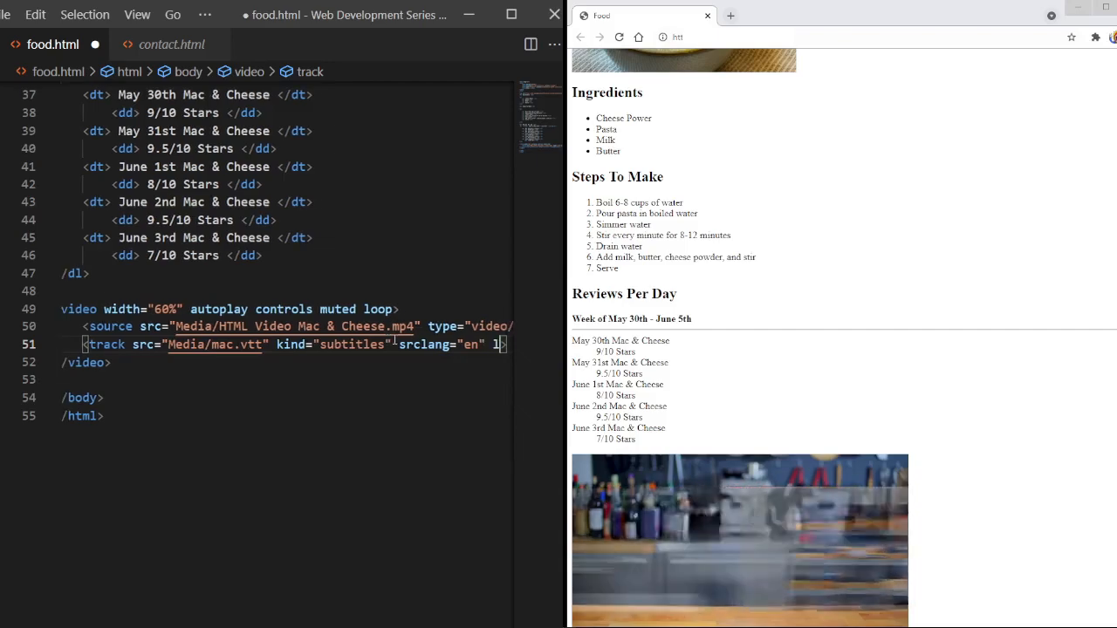
pyautogui.write('abel="')
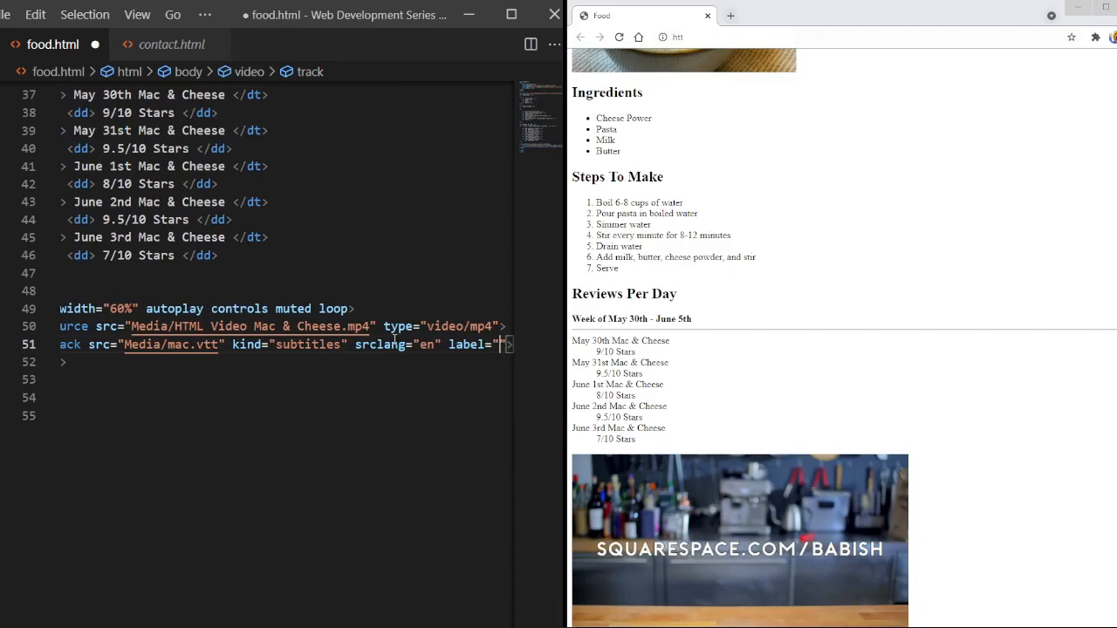
pyautogui.write('English')
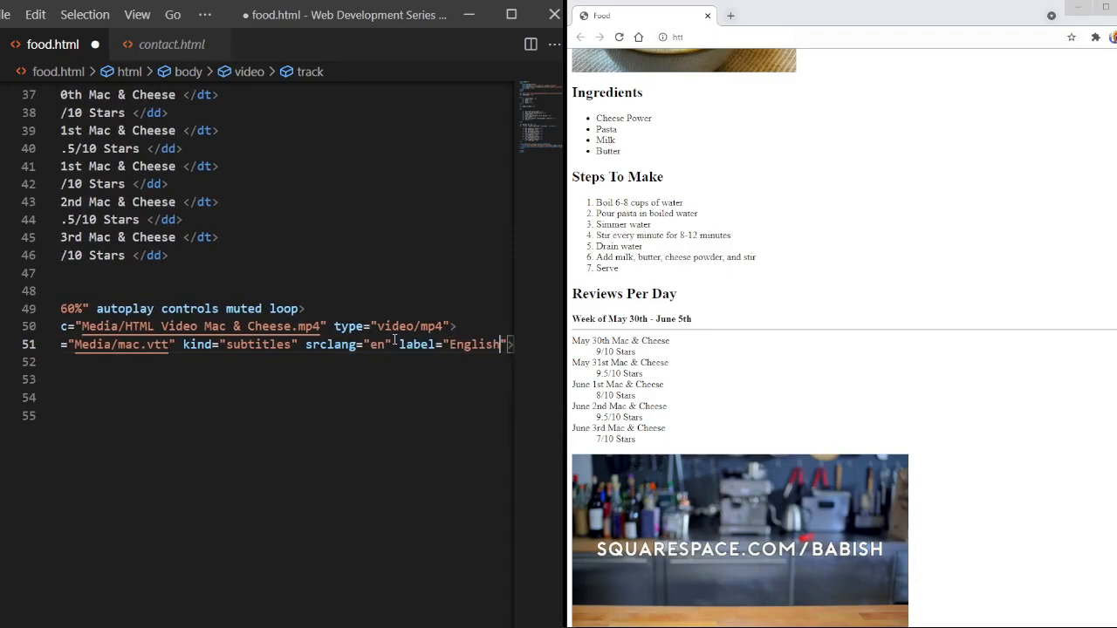